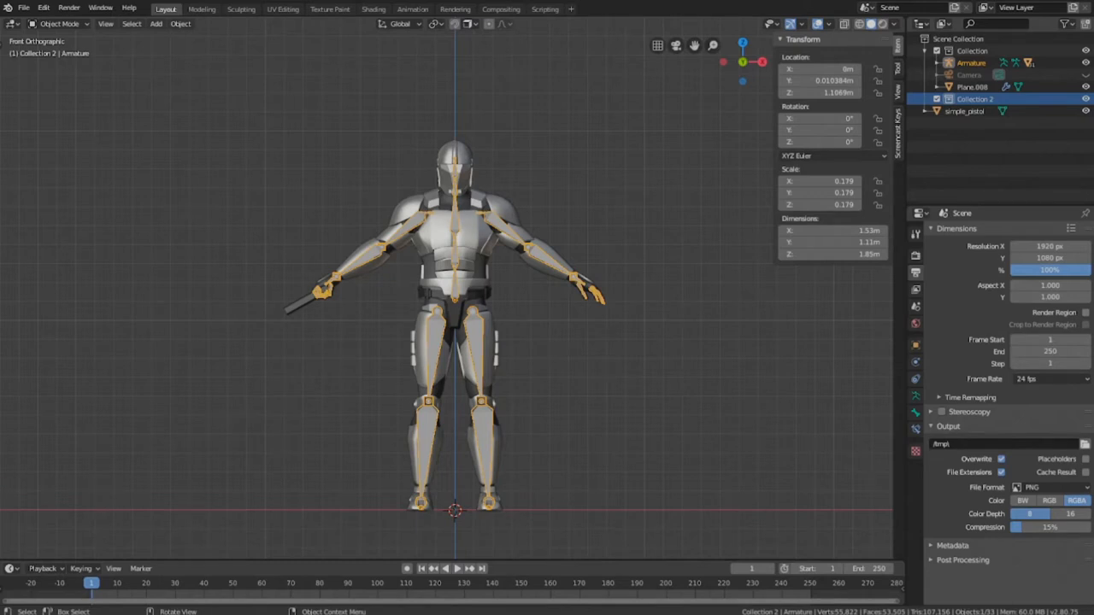
mouse_move(328, 523)
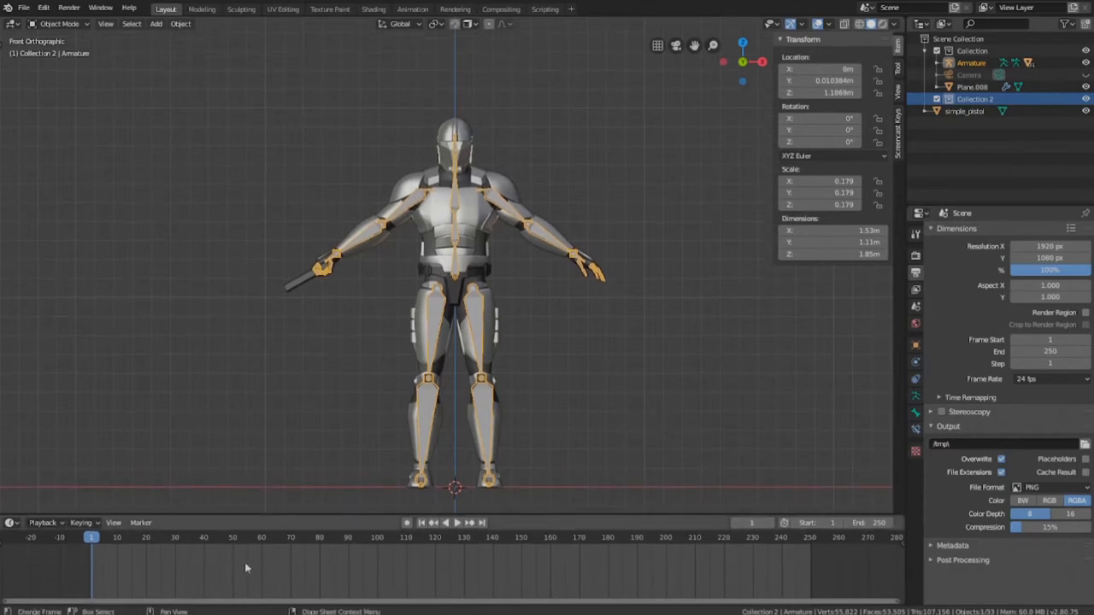
Choose LocRotScale as the active keying set in the Keying popover and verify it.
left_click(82, 524)
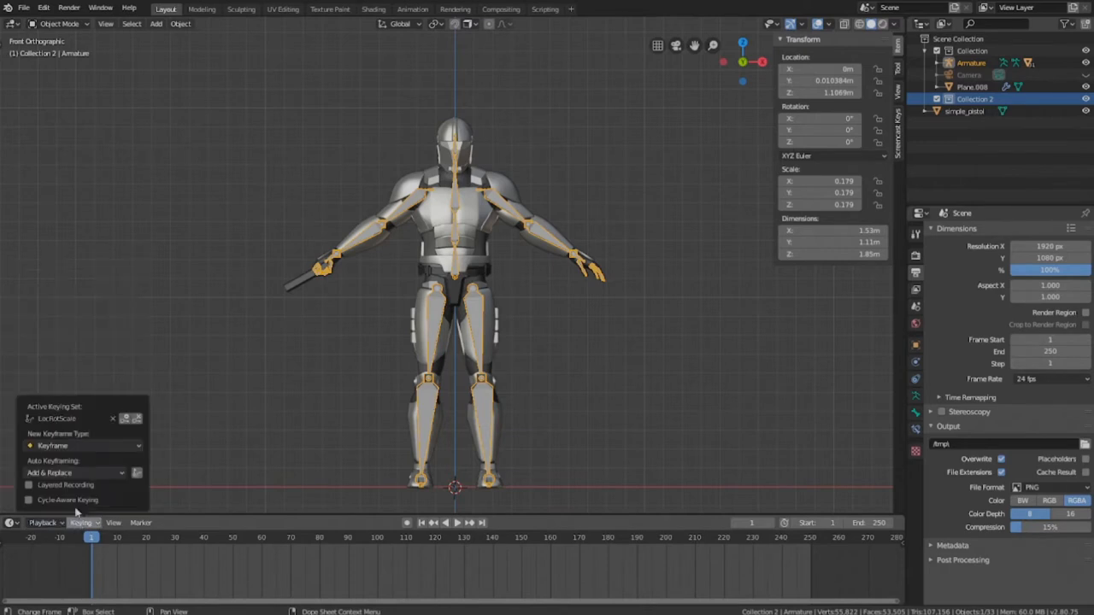
left_click(77, 419)
type("locrot")
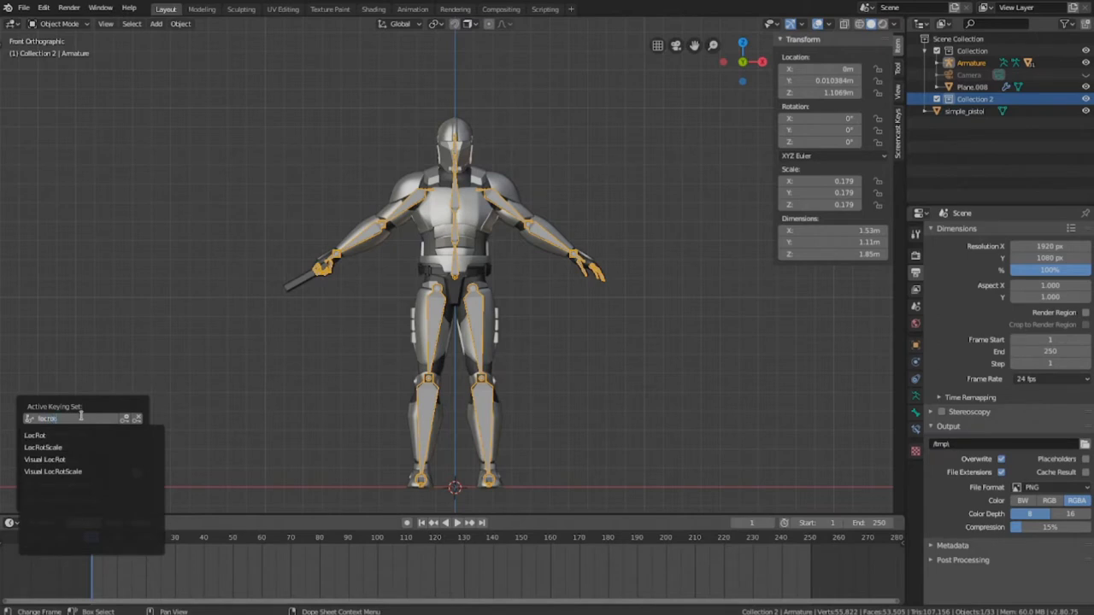
left_click(53, 472)
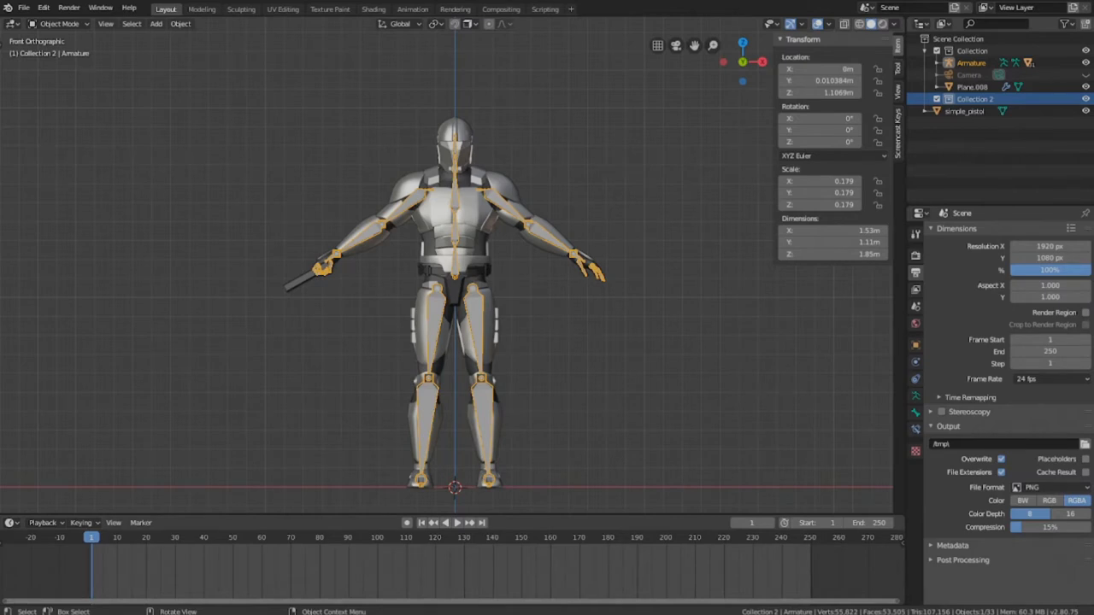
left_click(82, 523)
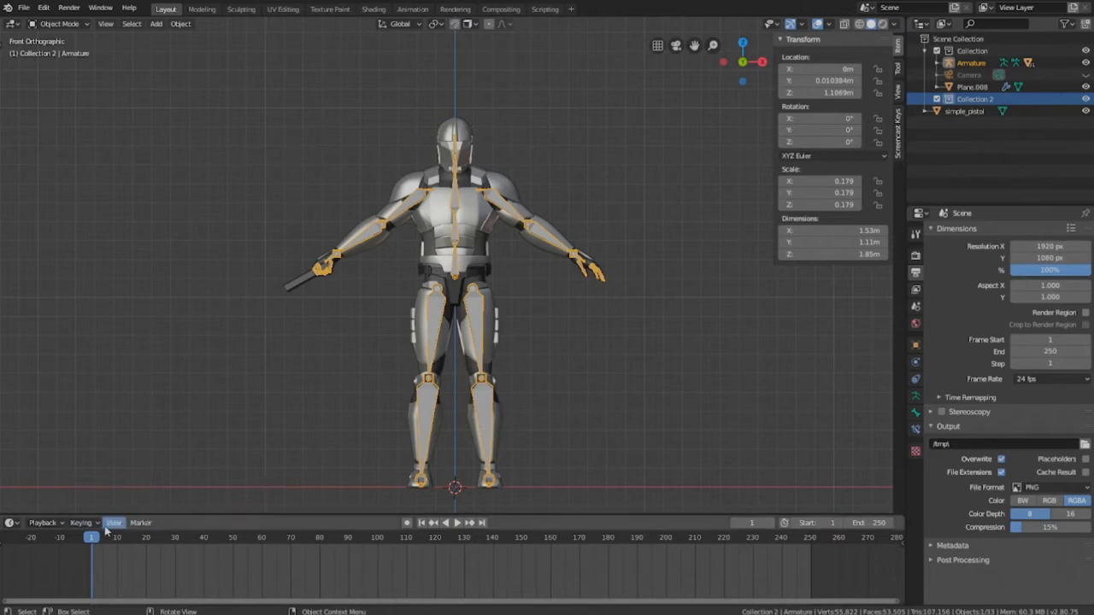
left_click(82, 523)
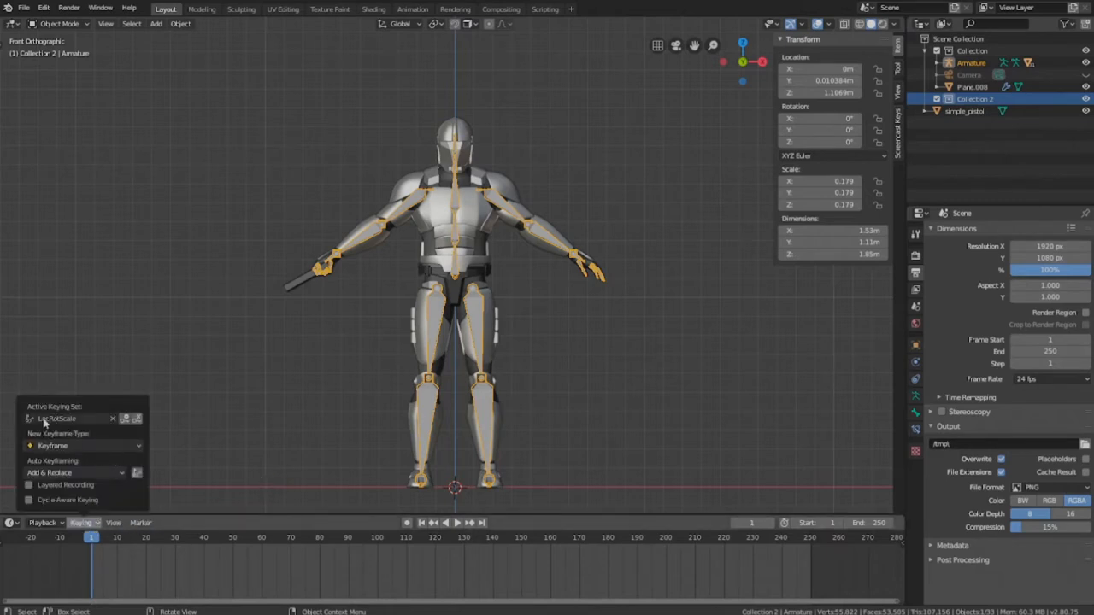
mouse_move(68, 419)
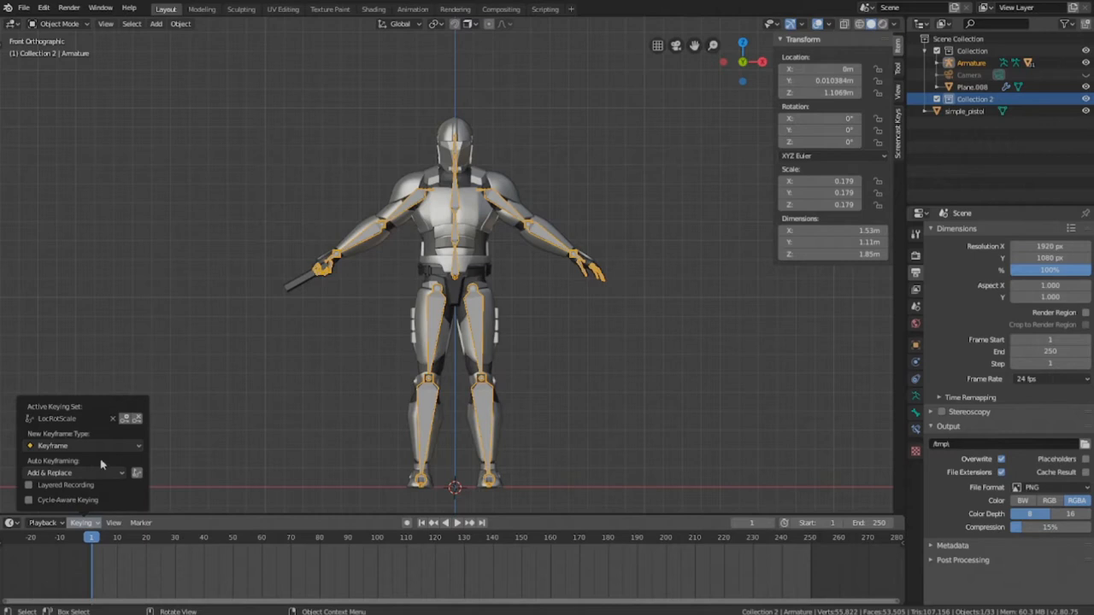
left_click(241, 485)
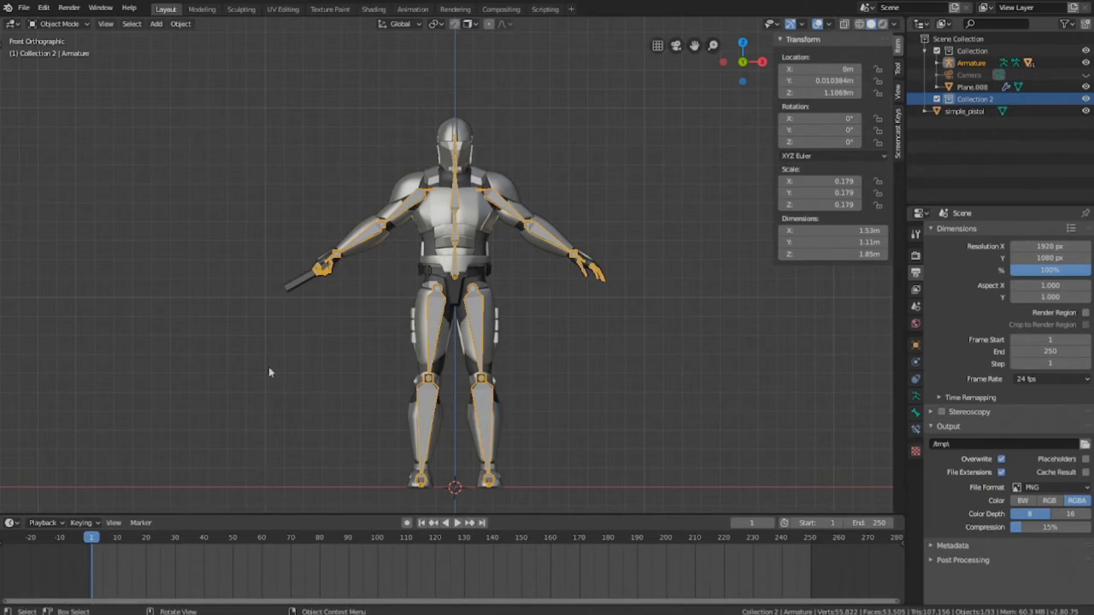
mouse_move(383, 252)
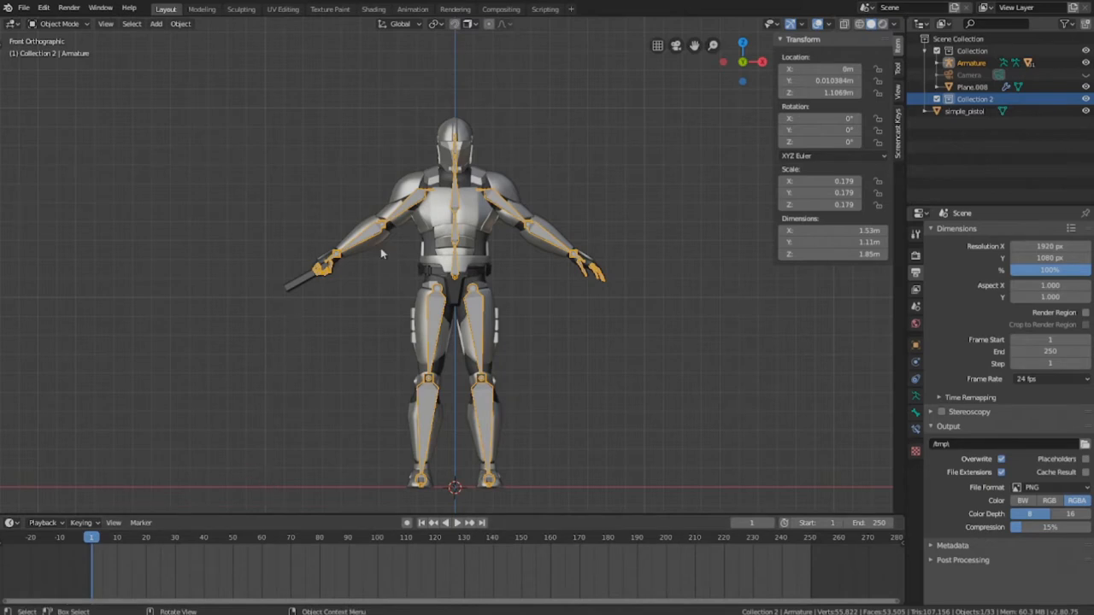
Keyframe the rig's starting pose on frame 1 and select every bone.
left_click(58, 24)
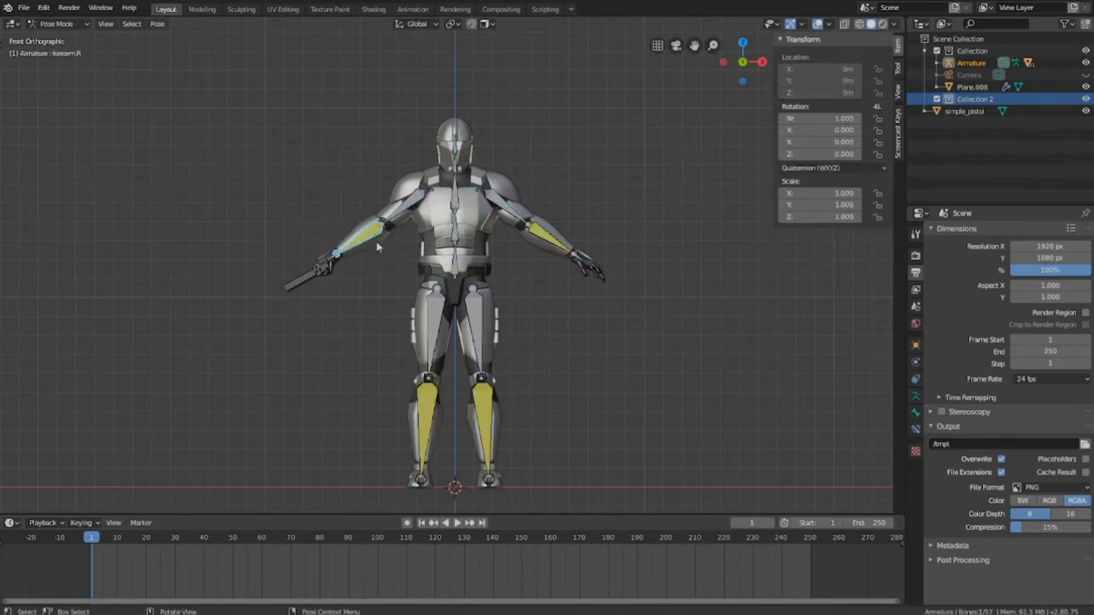
key("i")
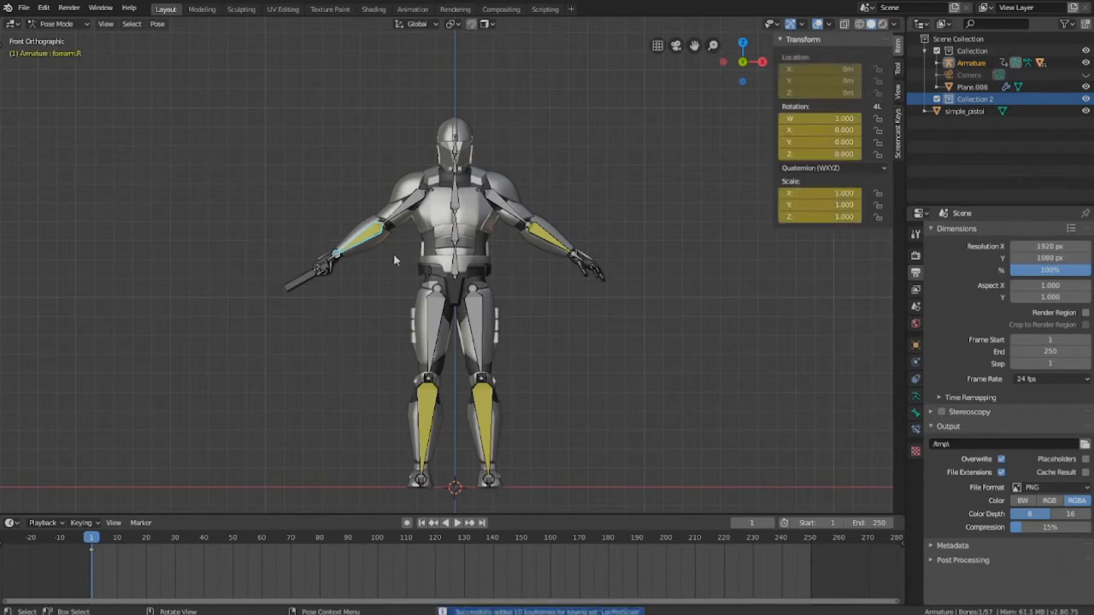
mouse_move(334, 369)
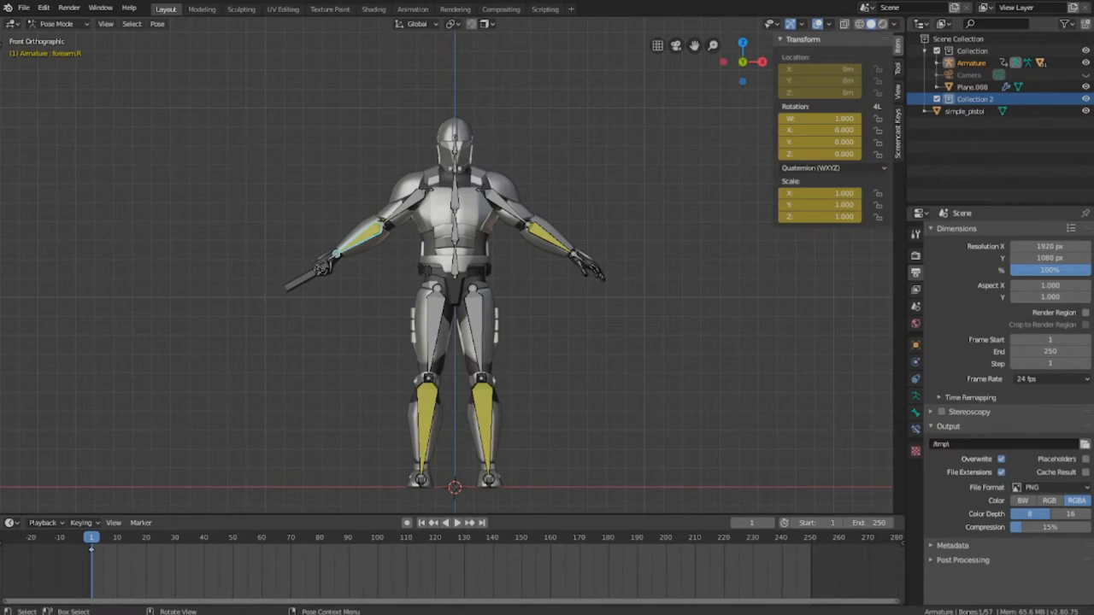
key("a")
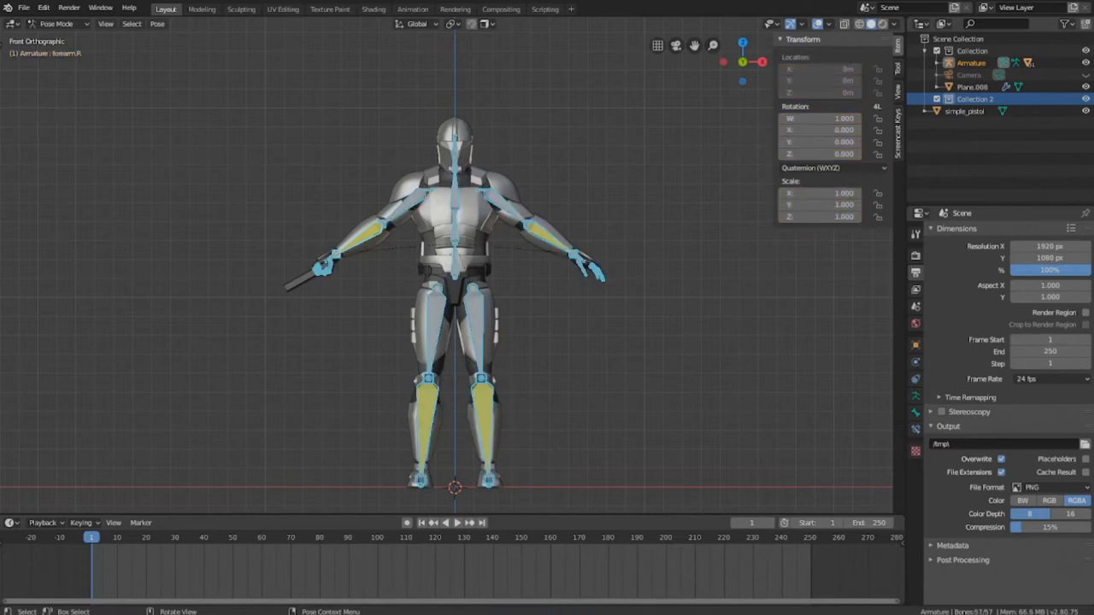
mouse_move(408, 444)
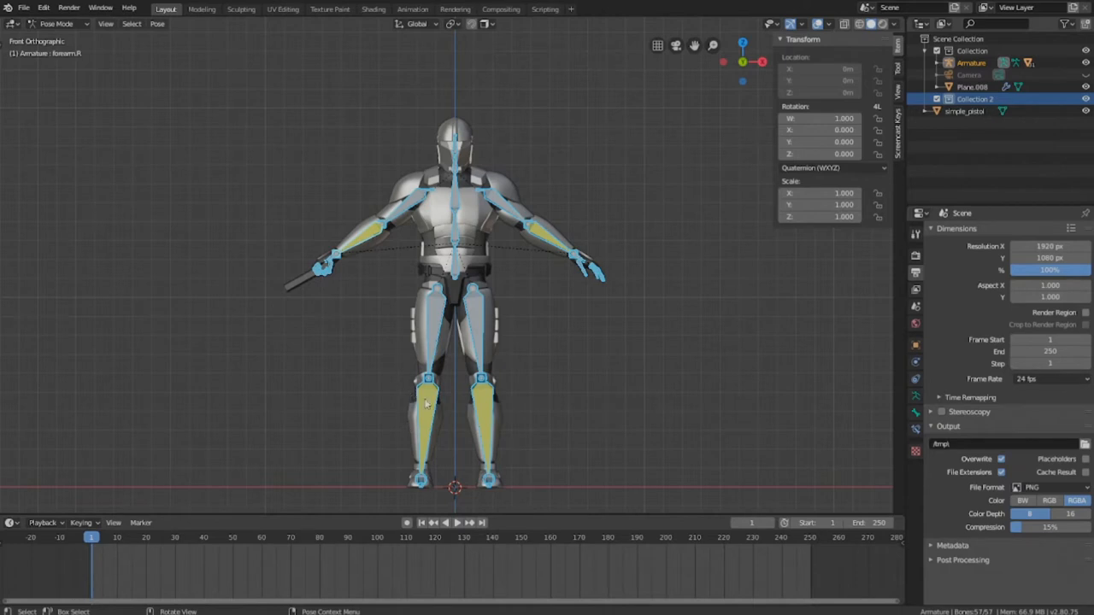
mouse_move(420, 410)
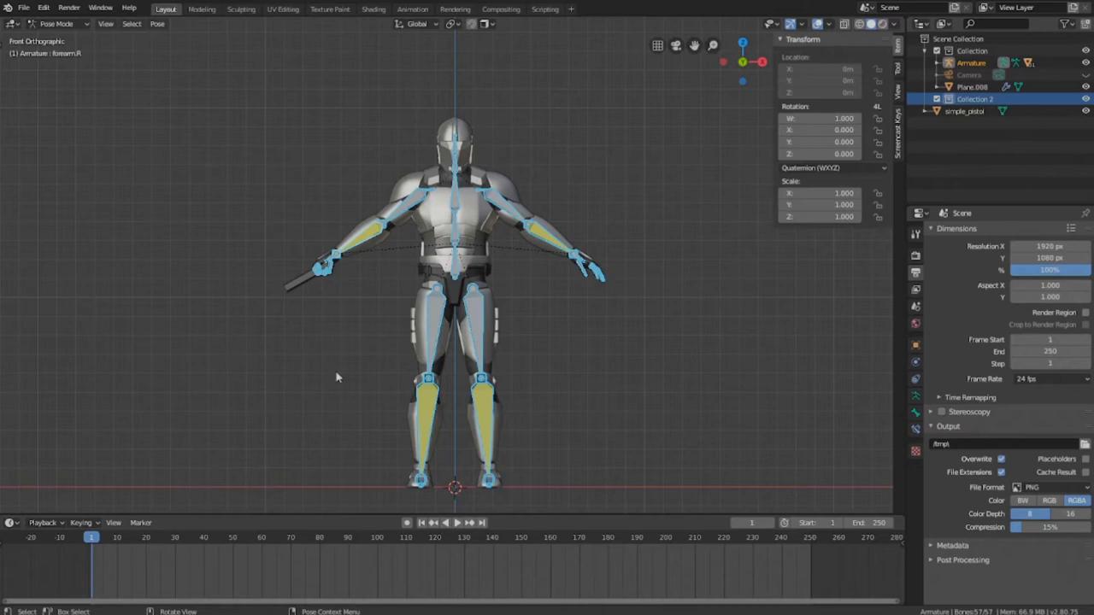
mouse_move(191, 441)
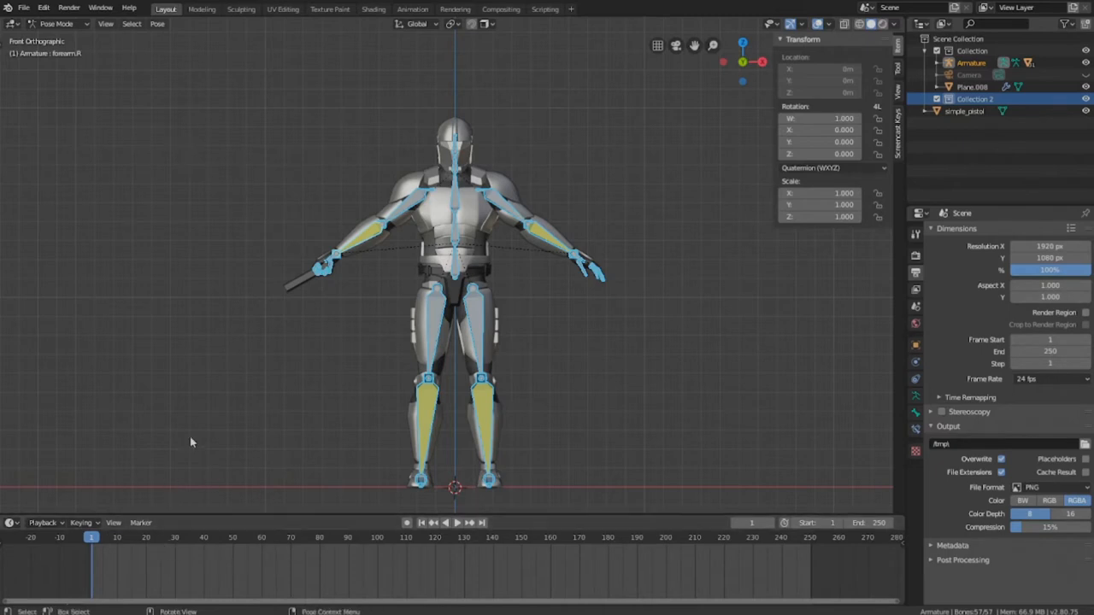
mouse_move(249, 475)
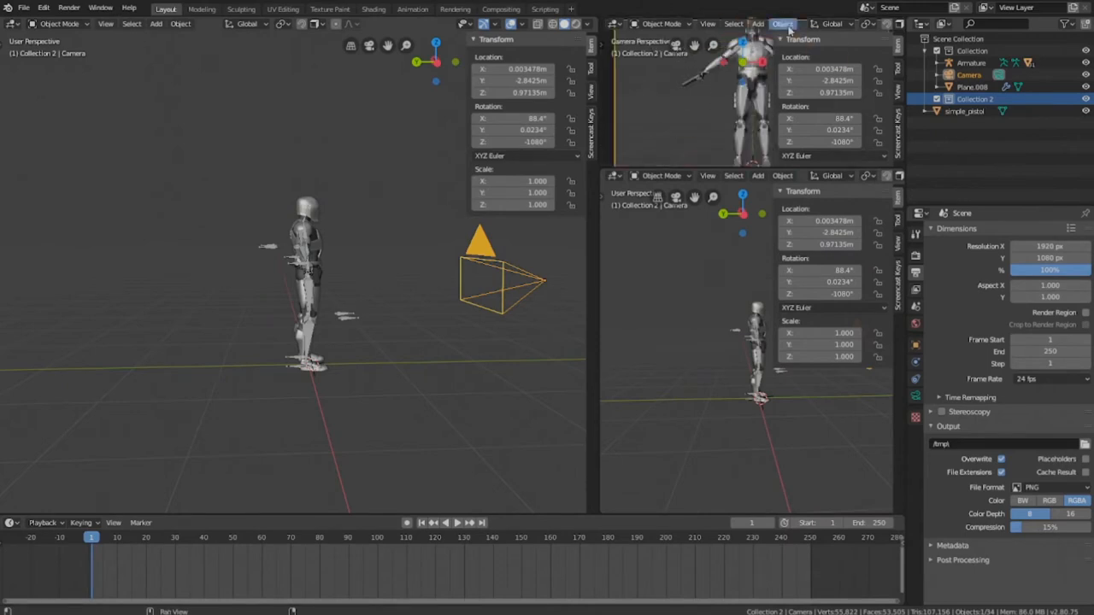
mouse_move(742, 51)
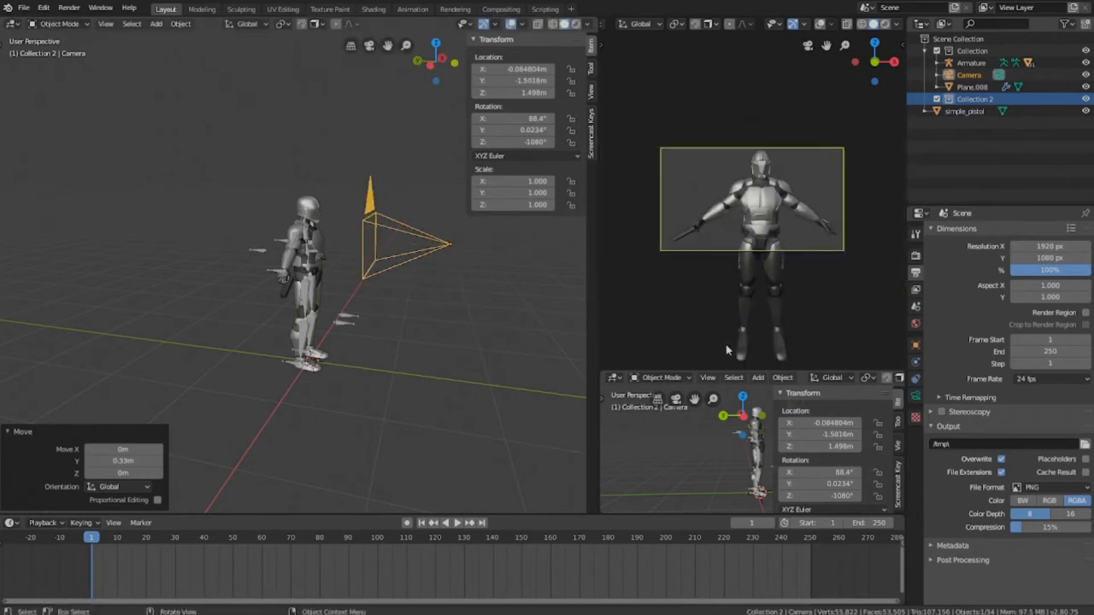
mouse_move(485, 347)
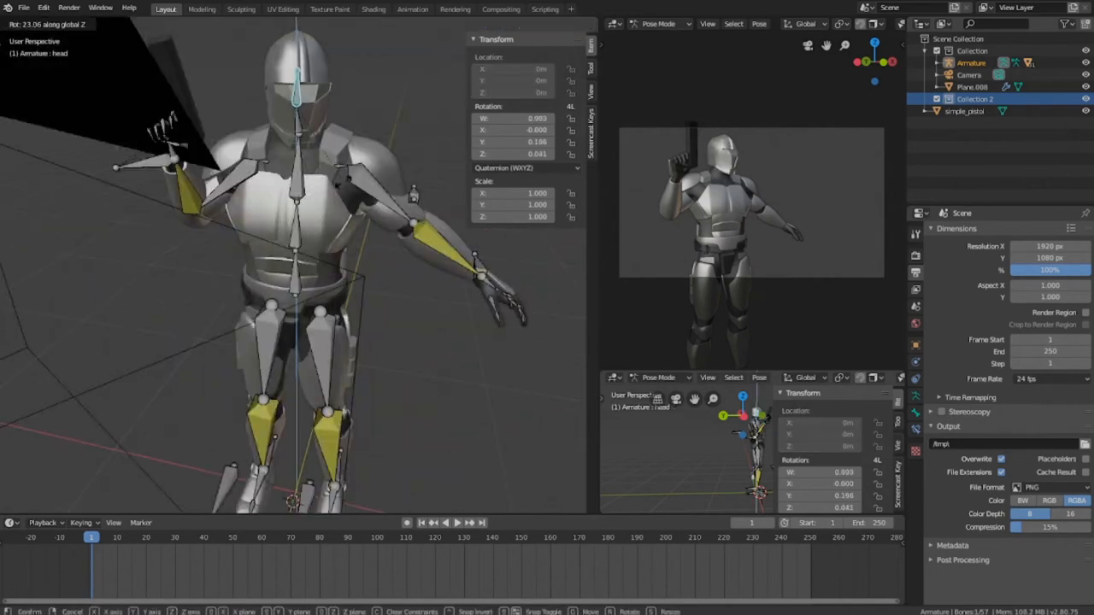
Rotate the head bone and adjust the arm to lift the pistol beside the head.
key("r")
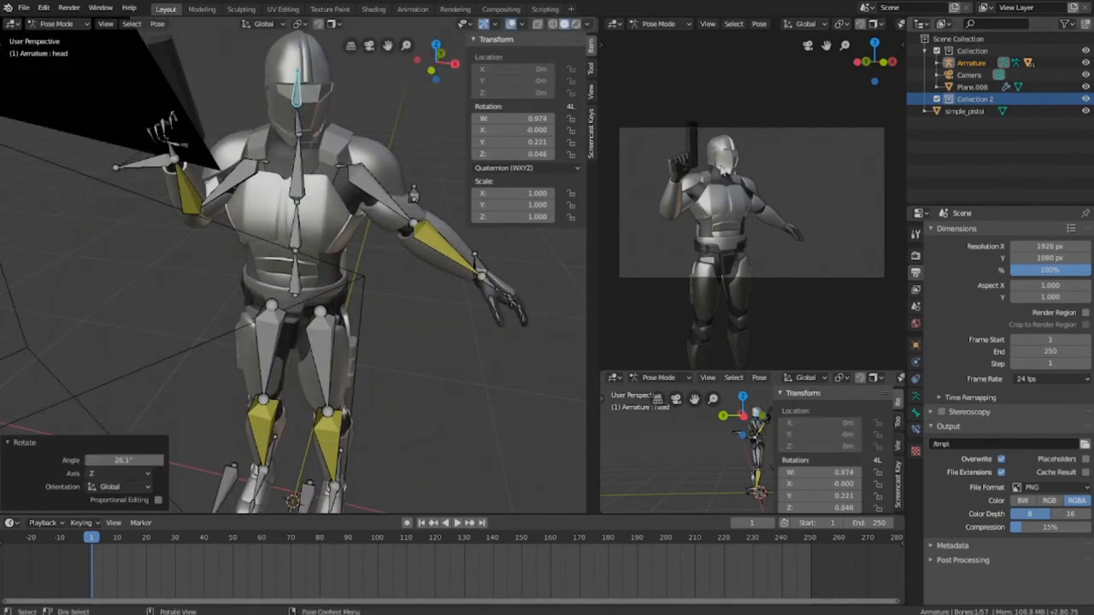
left_click(475, 256)
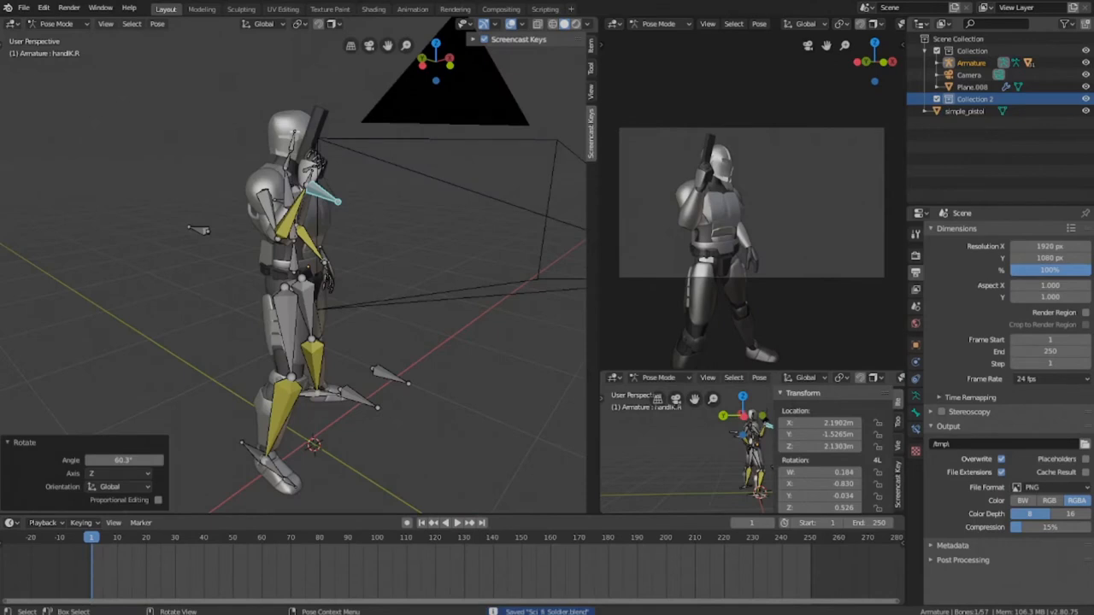
mouse_move(323, 208)
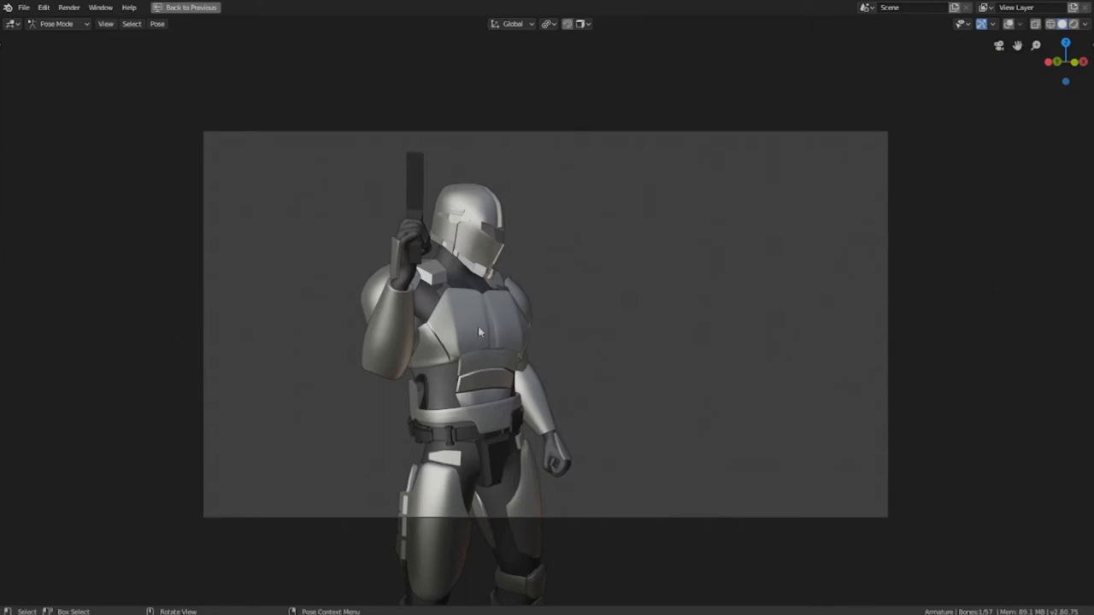
mouse_move(475, 294)
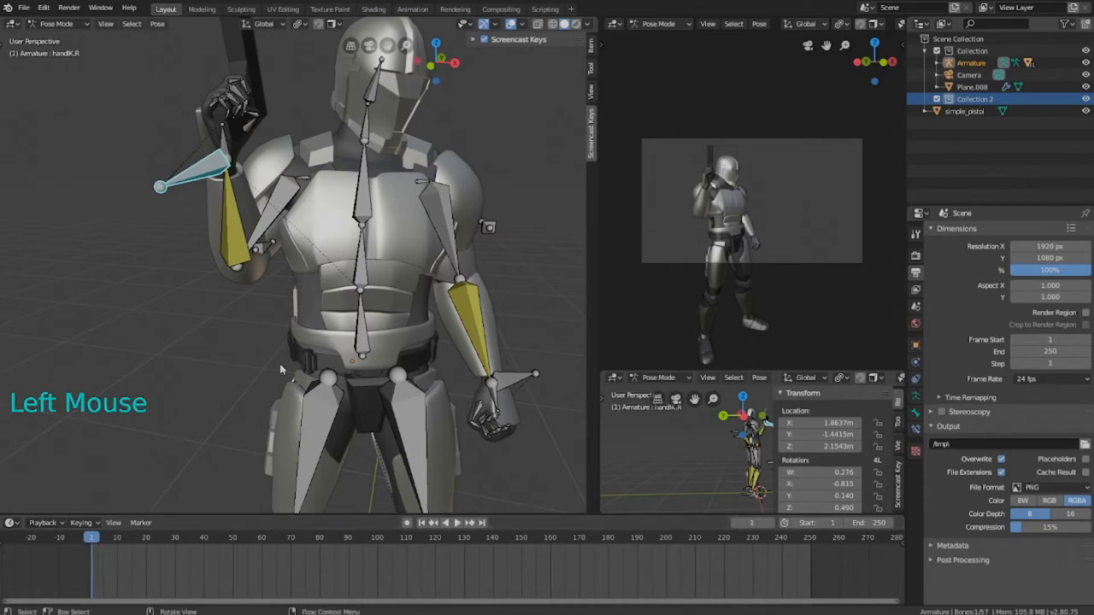
Select all bones, move to frame 20 and save the blend file.
key("a")
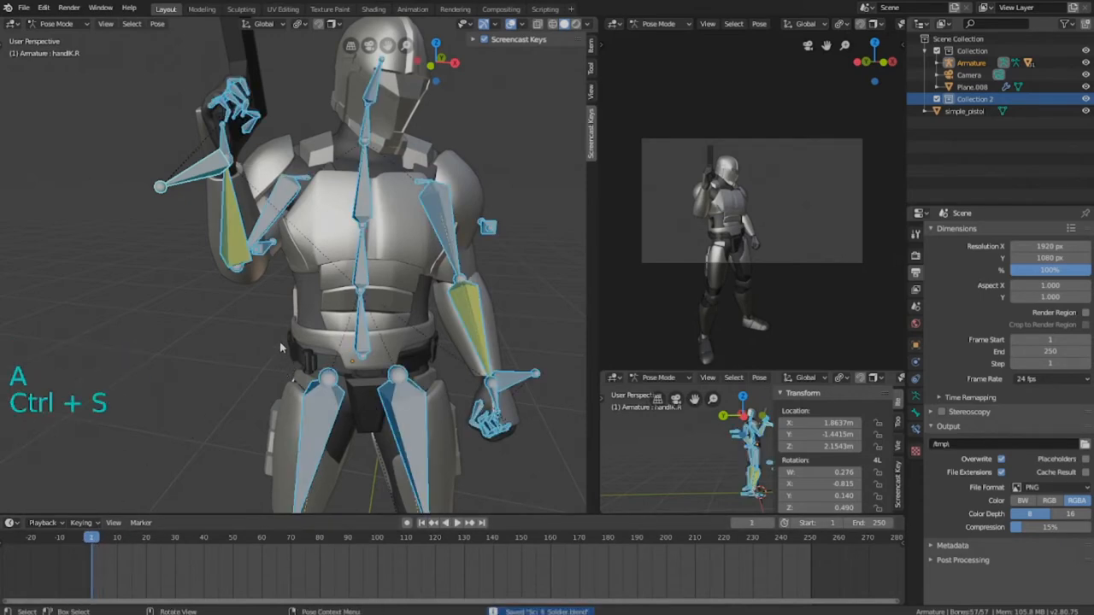
scroll("down", 3)
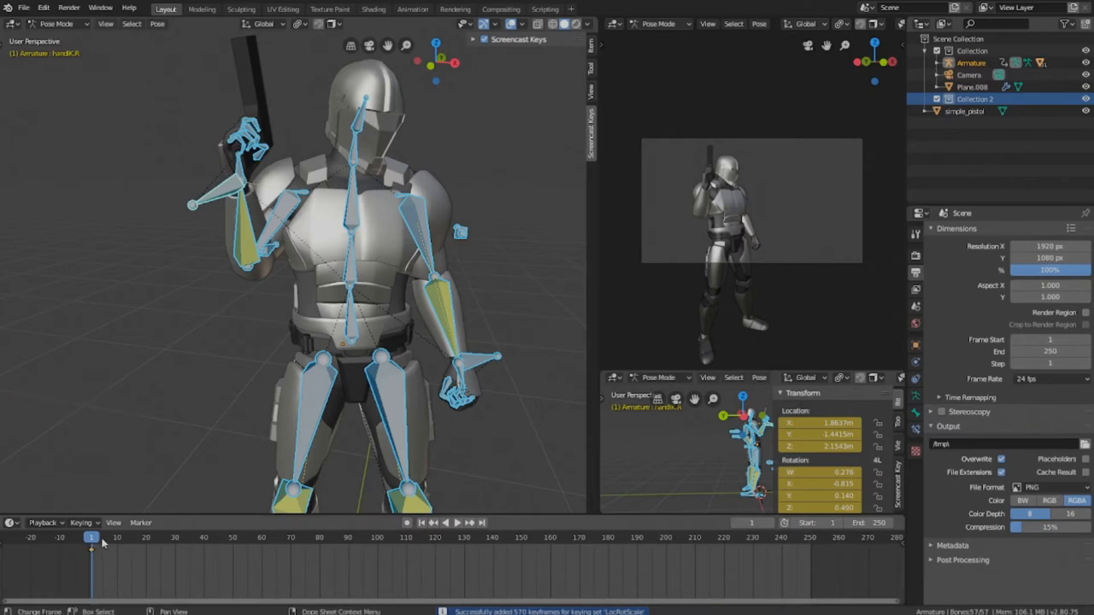
left_click(145, 536)
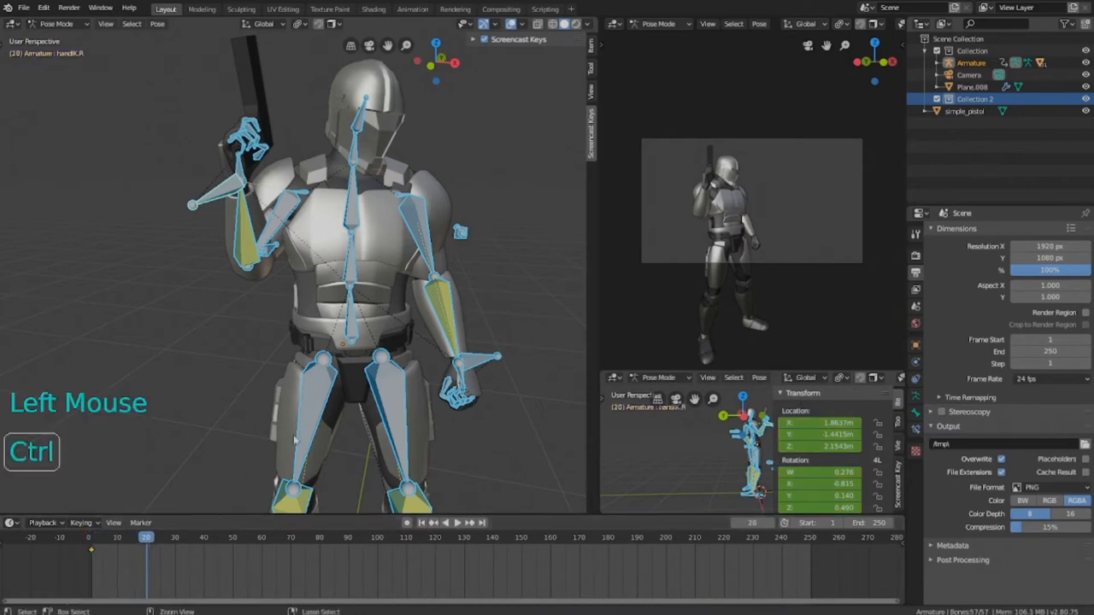
key("ctrl+s")
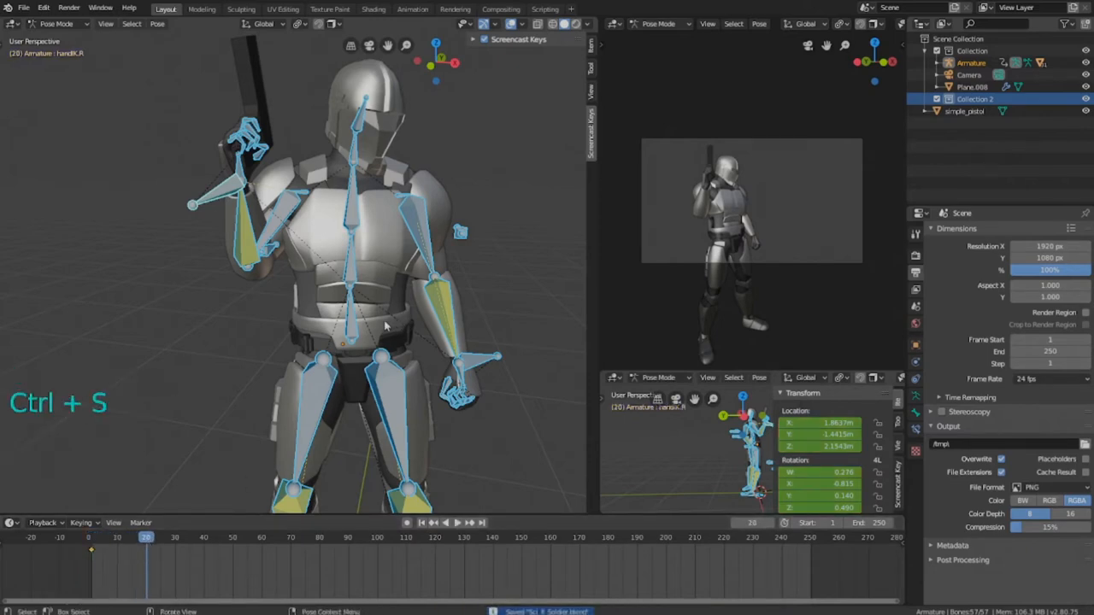
key("ctrl+s")
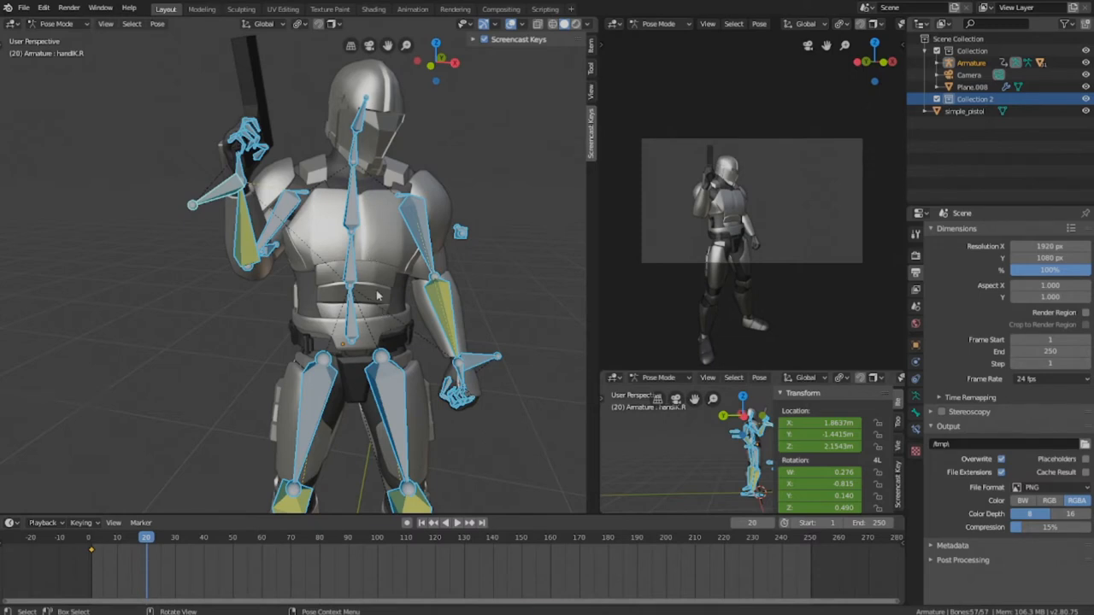
mouse_move(308, 434)
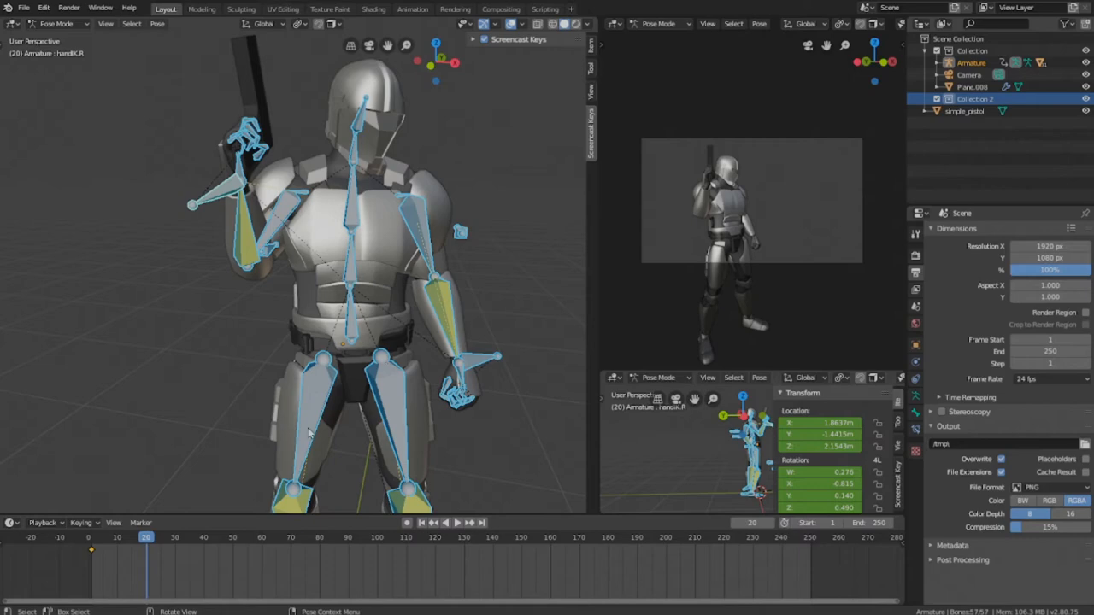
mouse_move(363, 390)
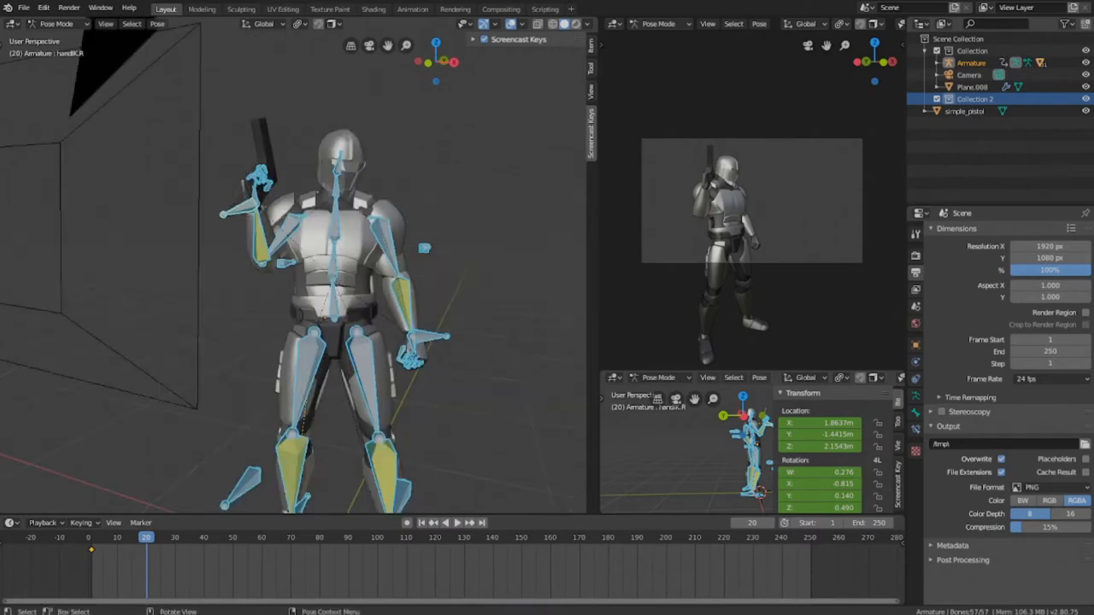
Rotate the waist bone so the torso twists toward the aiming direction.
key("g")
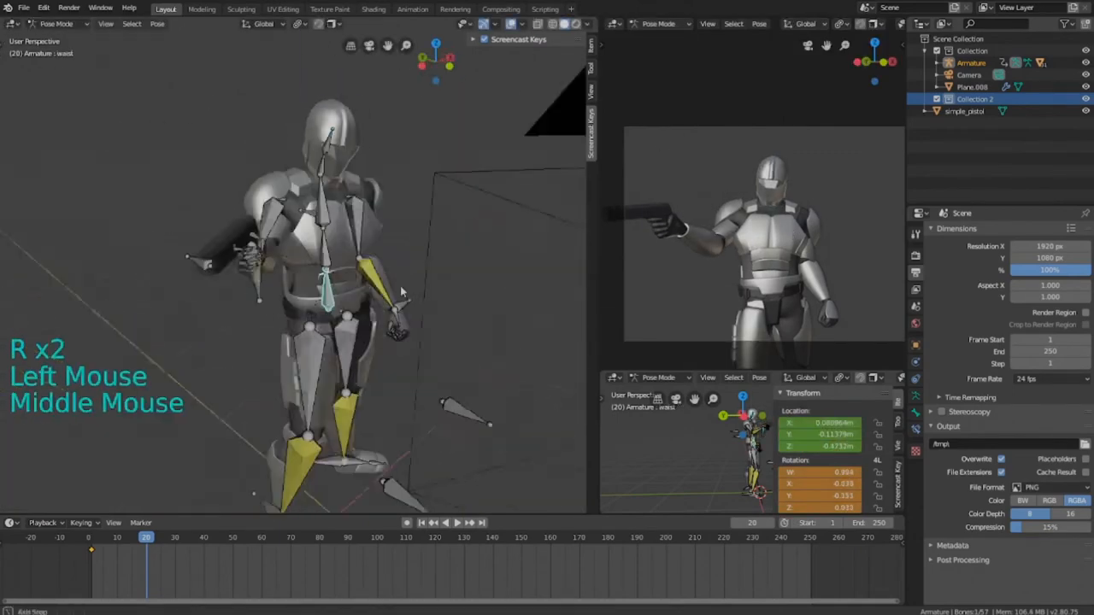
key("r")
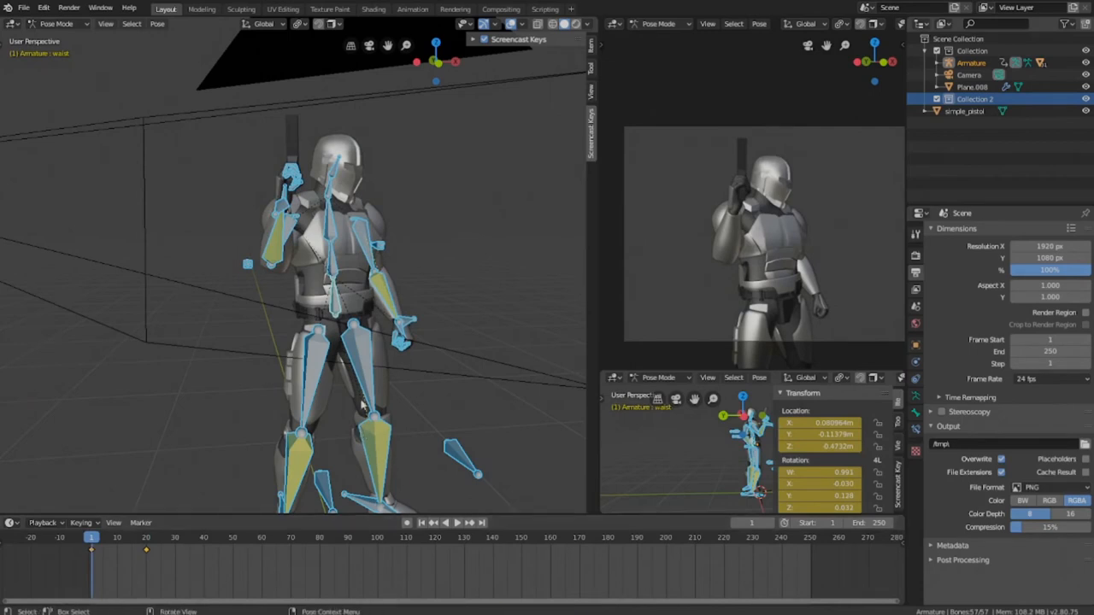
Select every bone of the aiming pose and save the project.
key("Up")
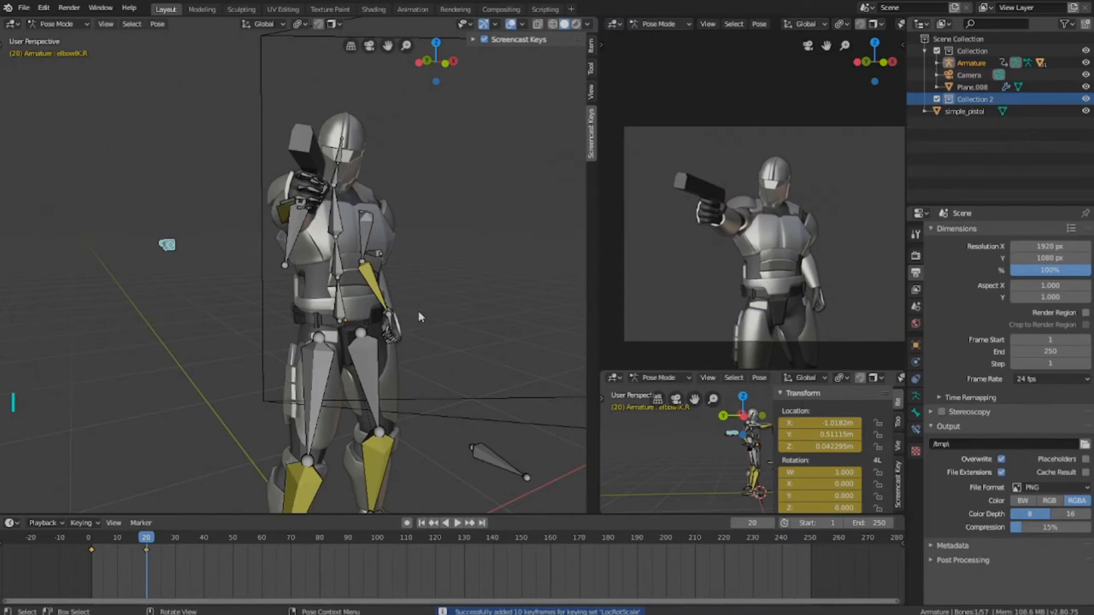
key("a")
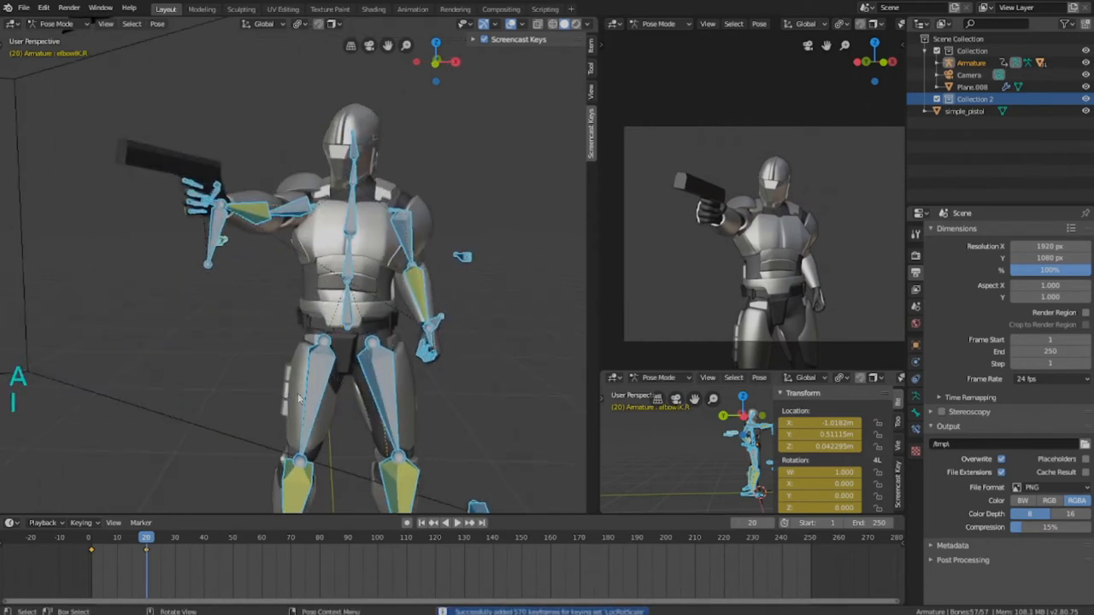
key("ctrl+s")
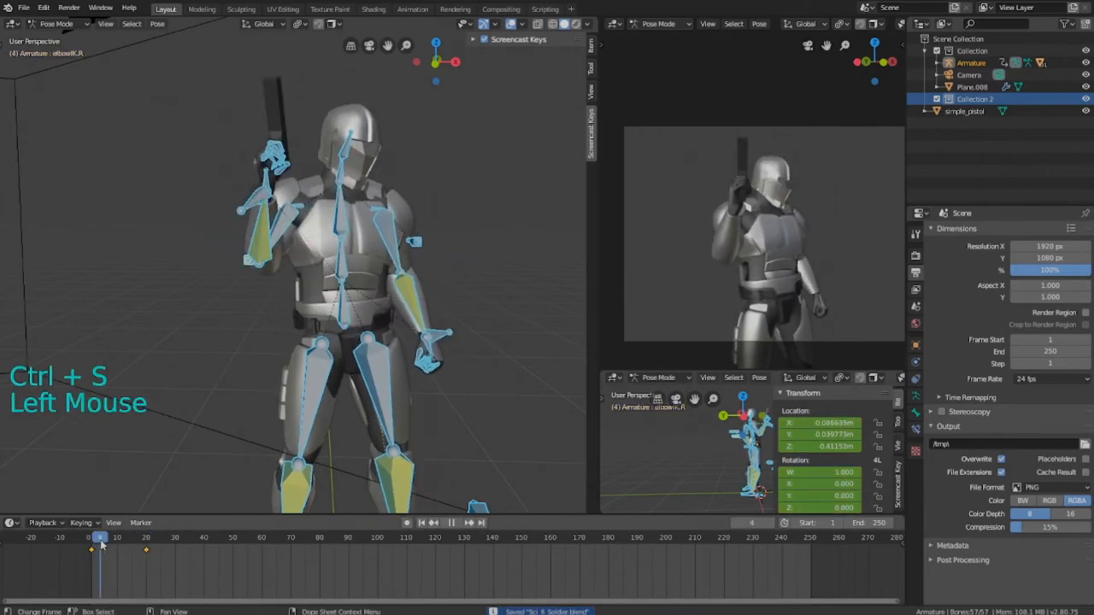
Play back the raise-to-aim motion, select the right hand control and save again.
key("space")
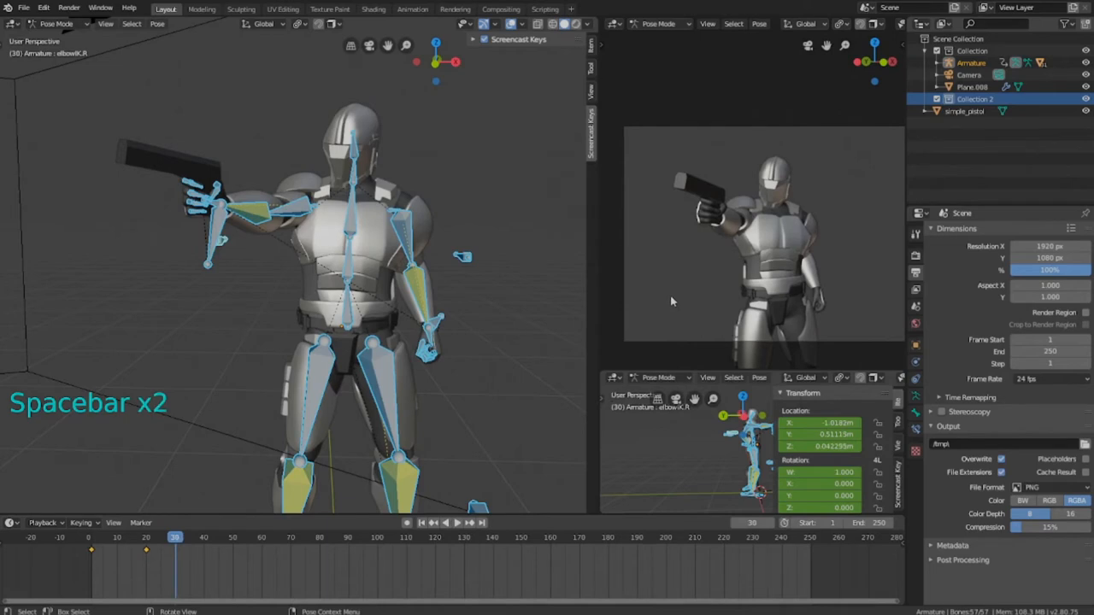
key("space")
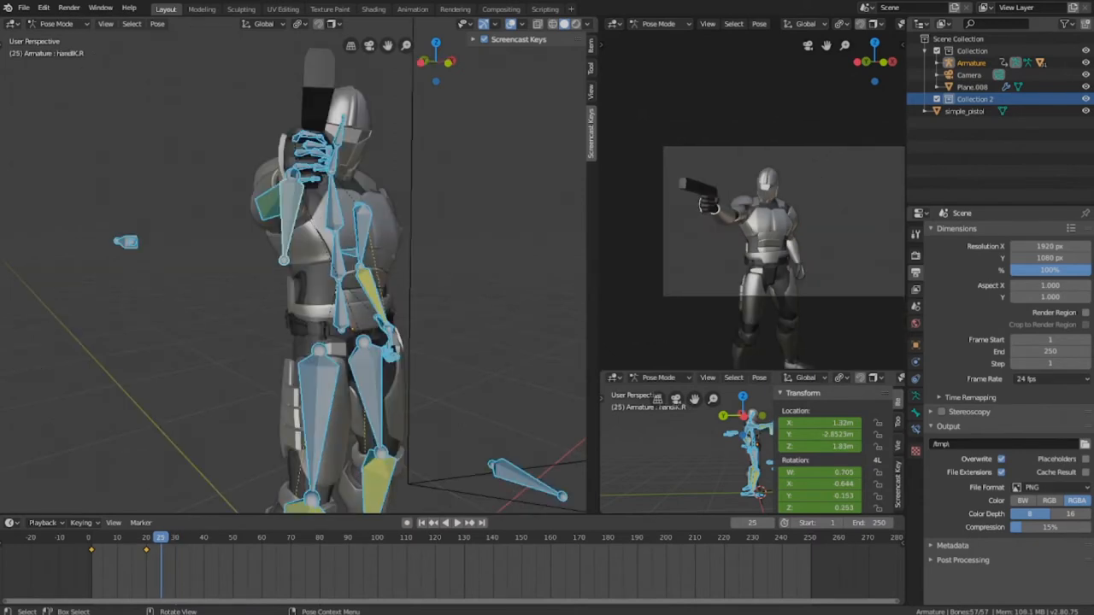
mouse_move(239, 515)
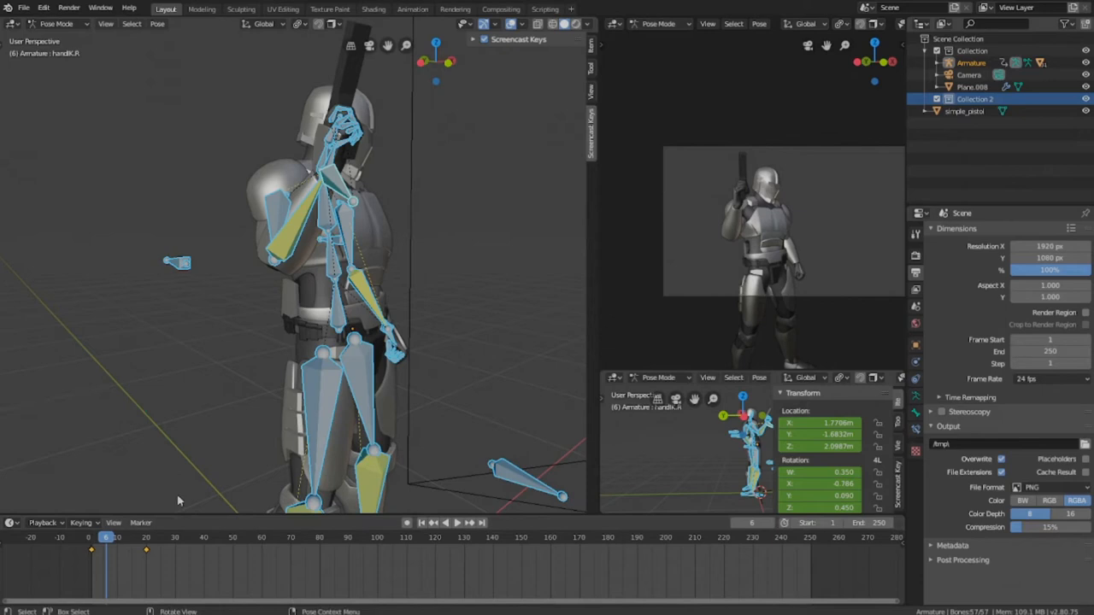
left_click(92, 537)
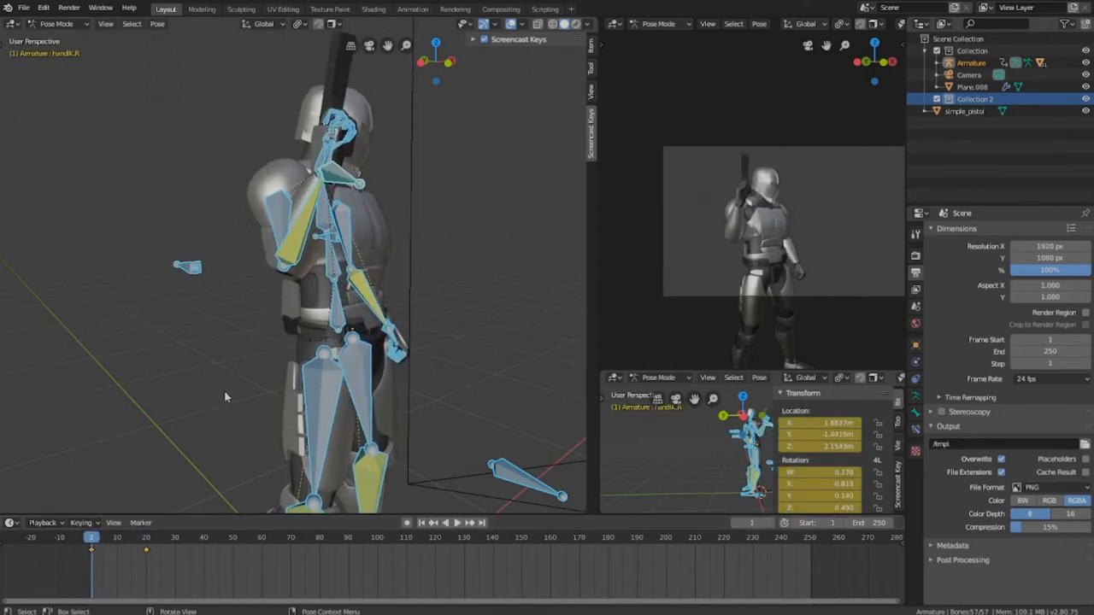
key("ctrl+s")
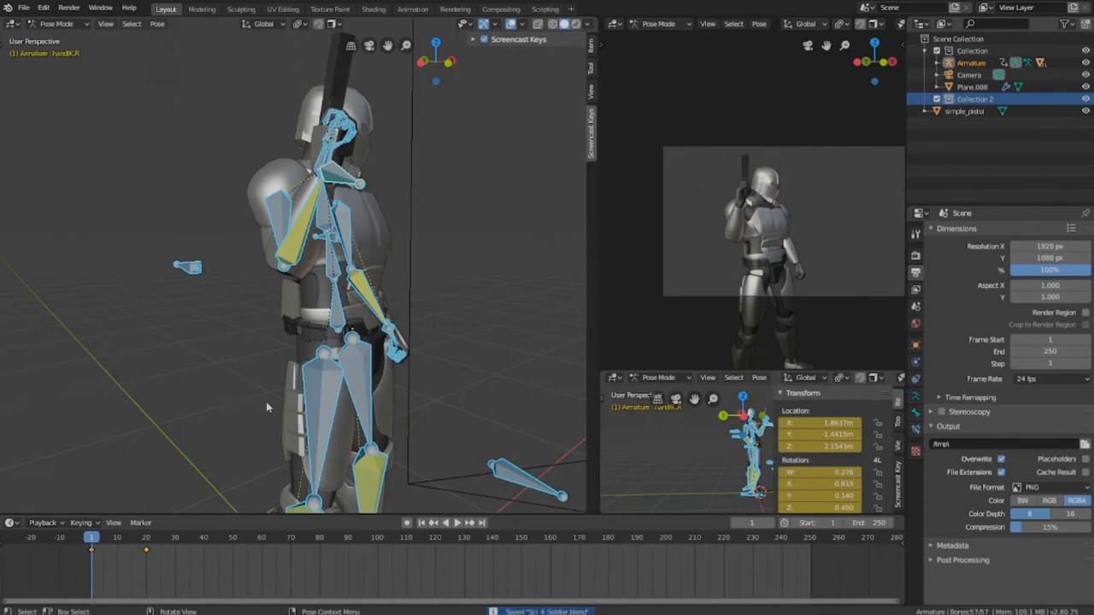
mouse_move(249, 435)
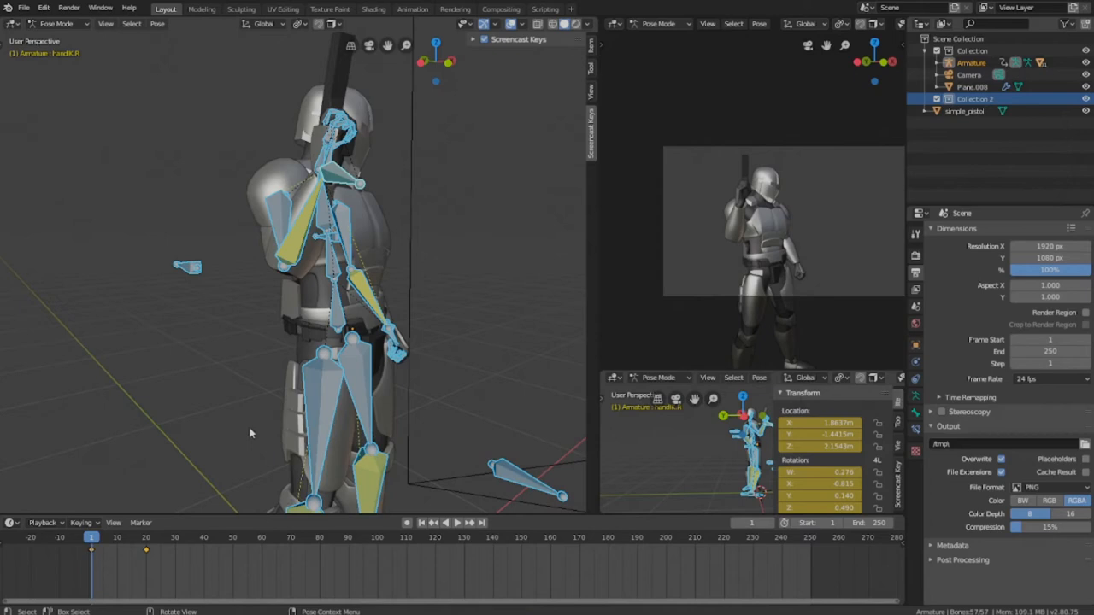
key("ctrl+s")
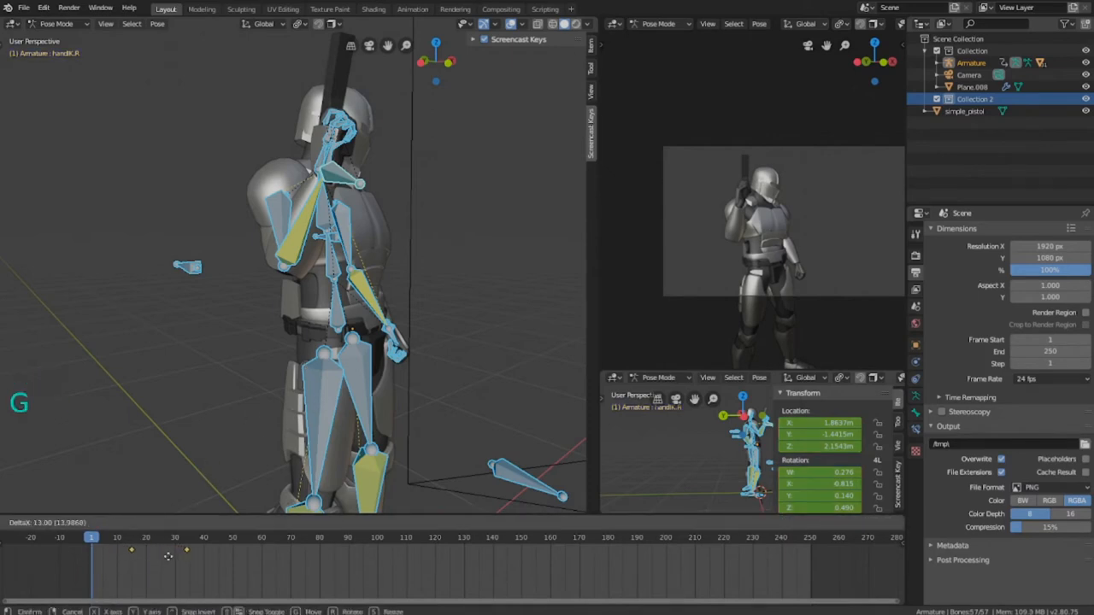
Shift the aim keyframes later and replay the slowed motion several times.
key("space")
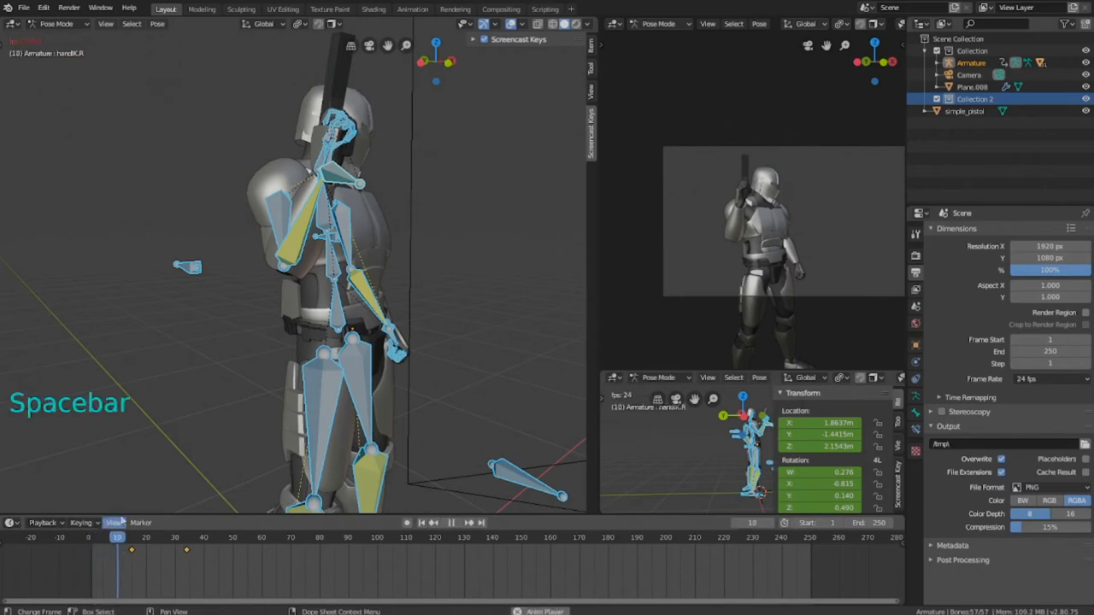
key("space")
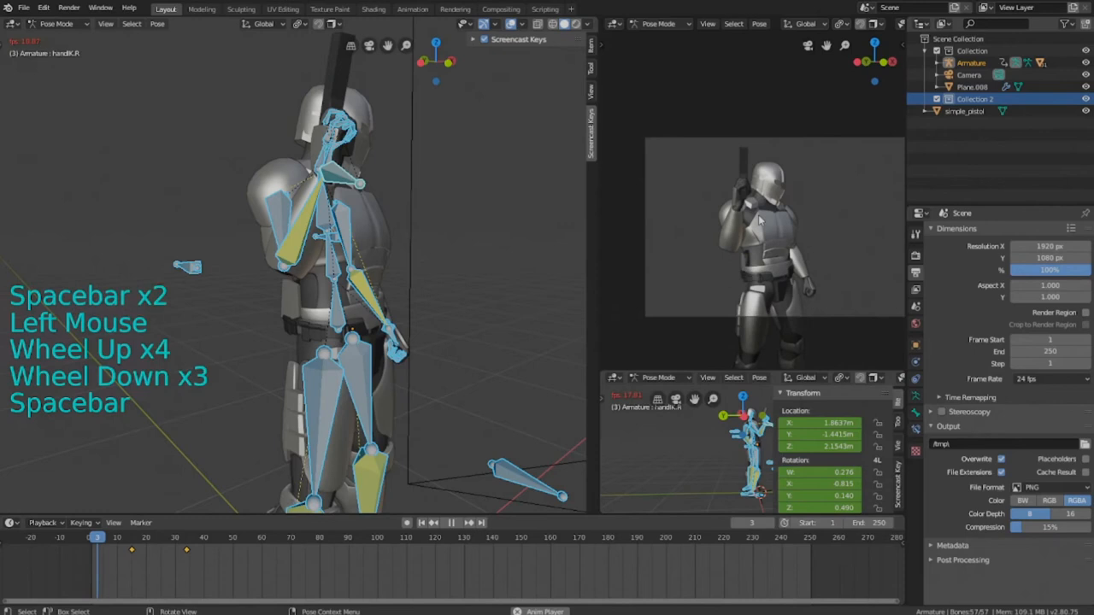
key("space")
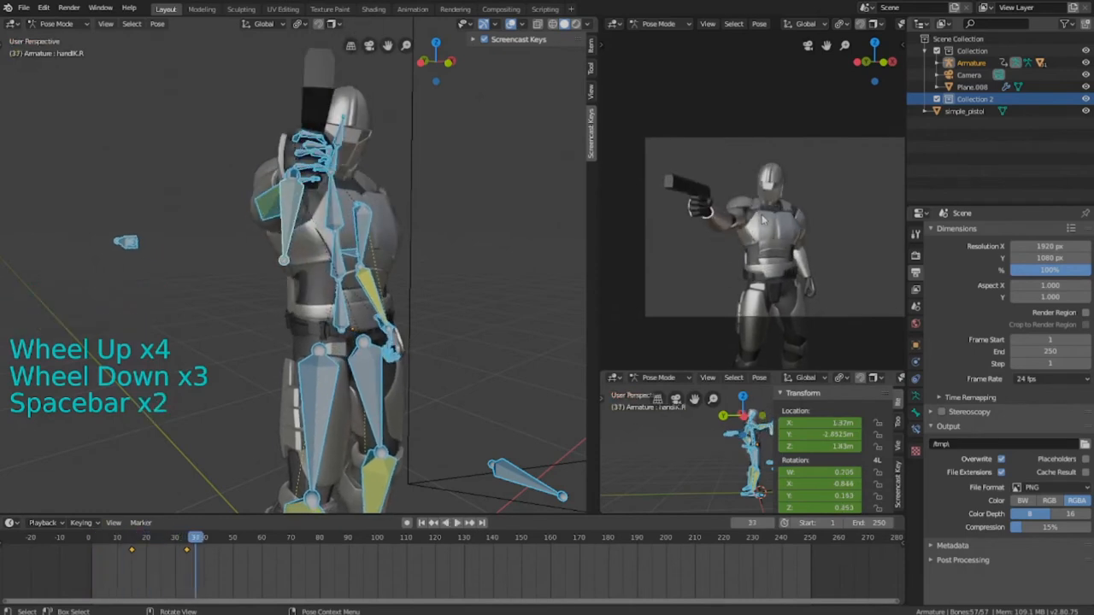
key("space")
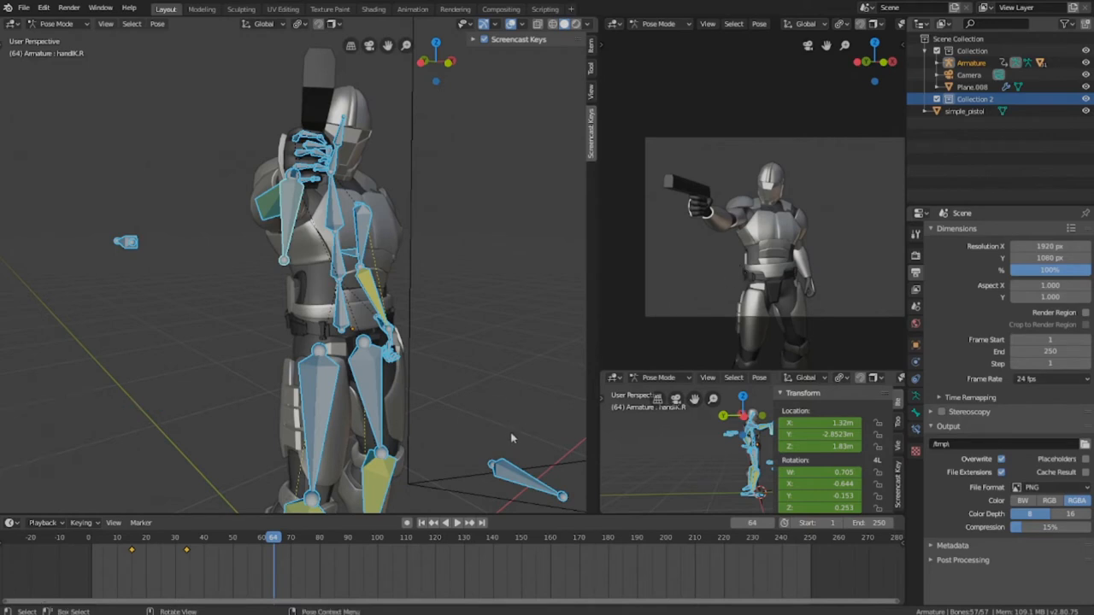
left_click(171, 537)
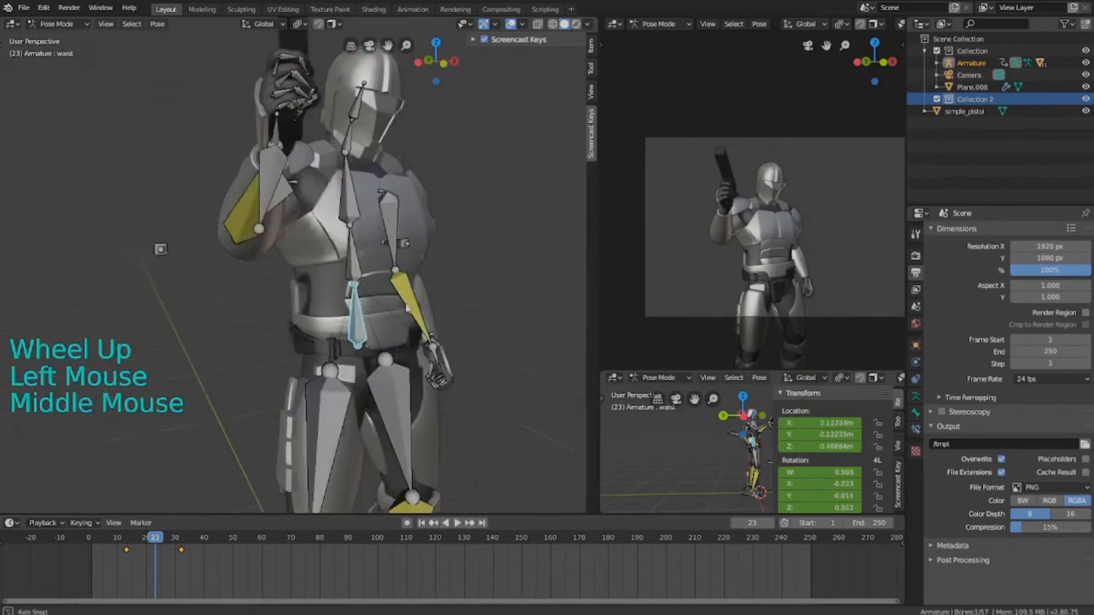
Rotate the arm higher beside the helmet and select the hand control bones for the breakdown pose.
scroll("down", 3)
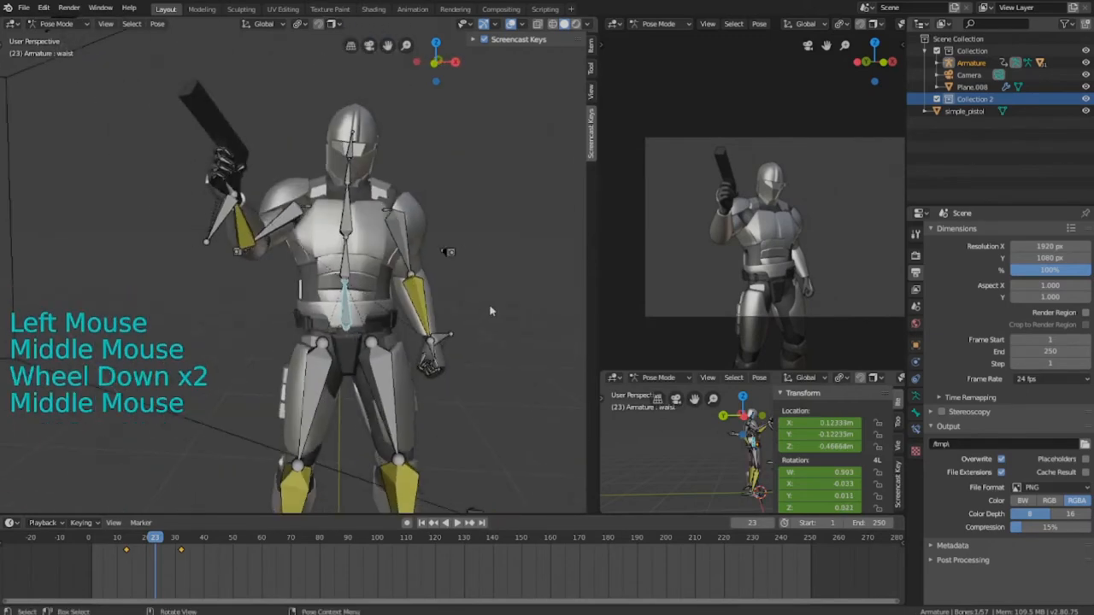
key("r")
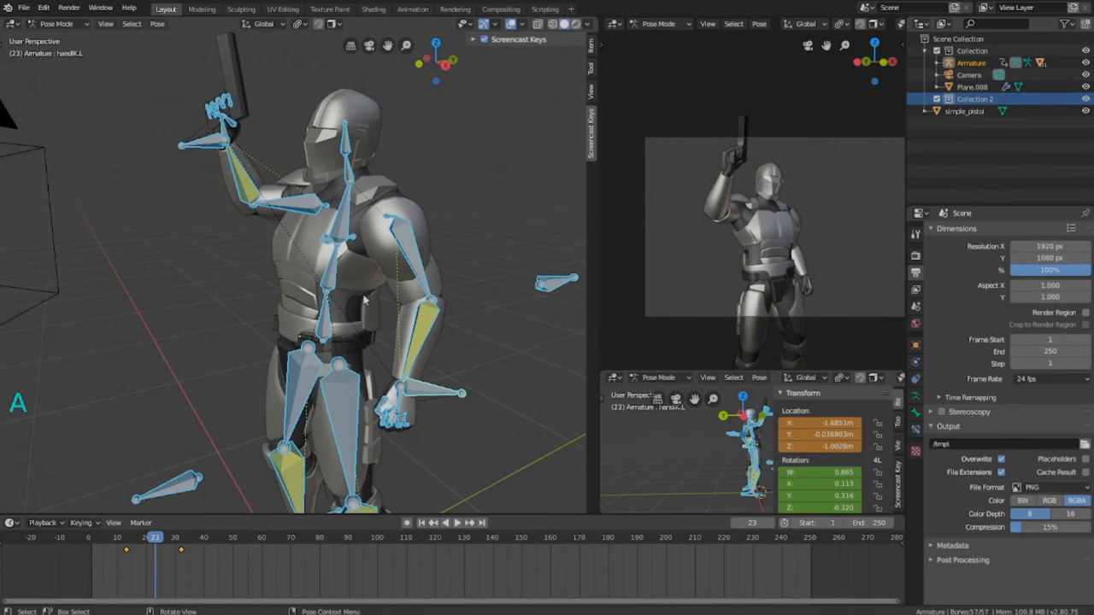
left_click(123, 537)
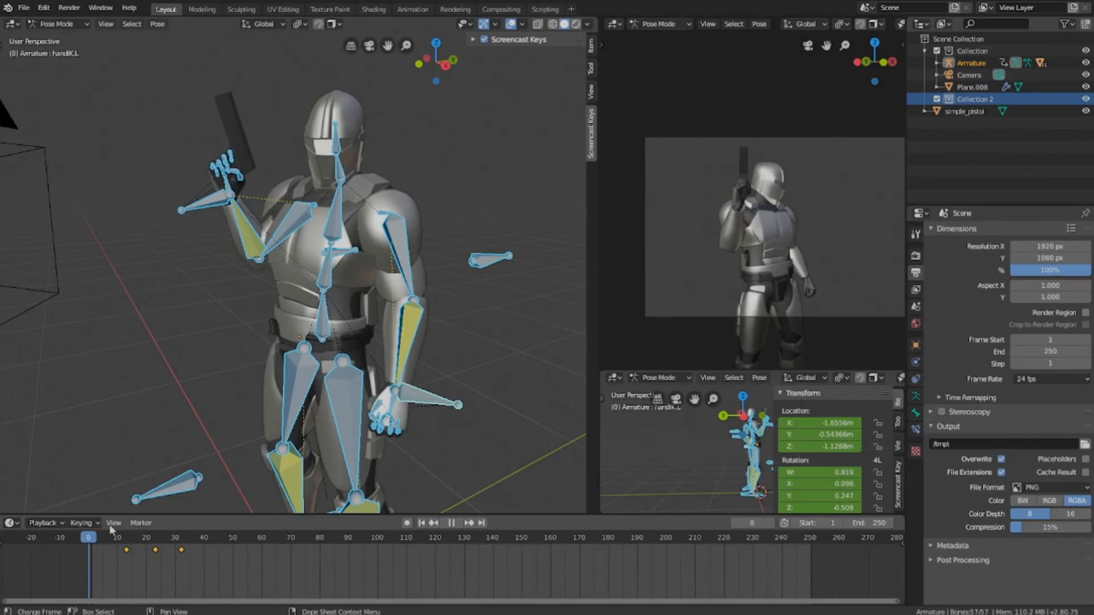
left_click(137, 536)
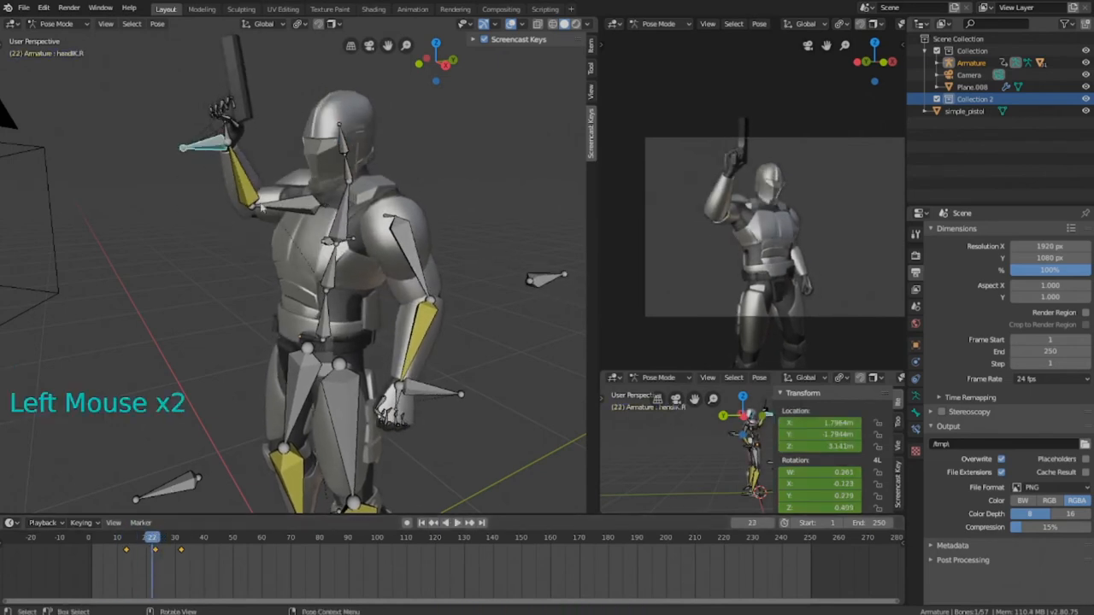
Tilt the raised gun hand slightly, key it and play the hold into the aim.
key("g")
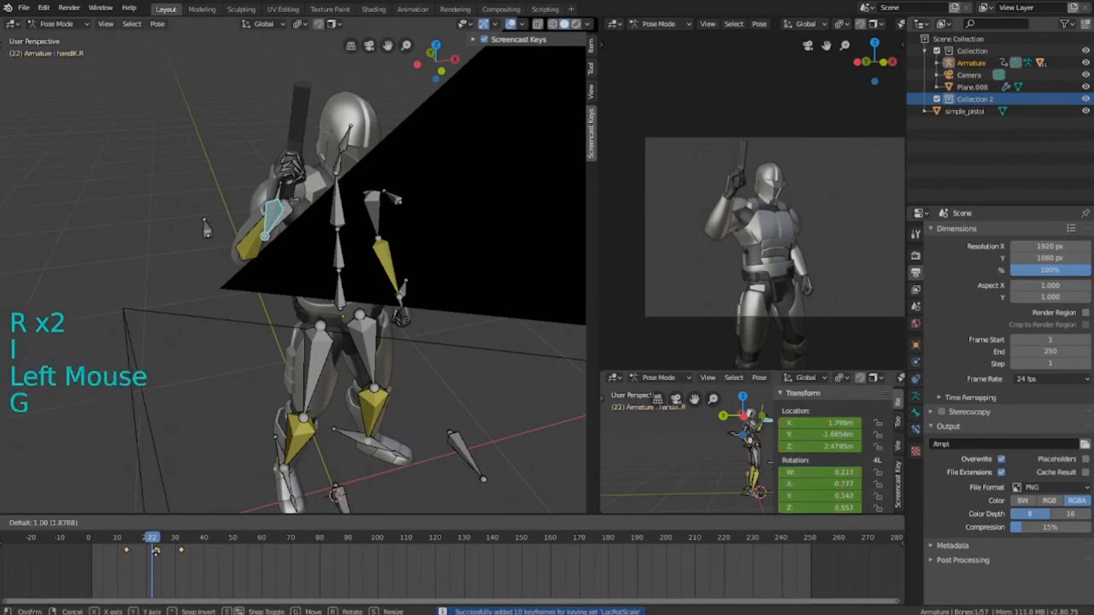
key("space")
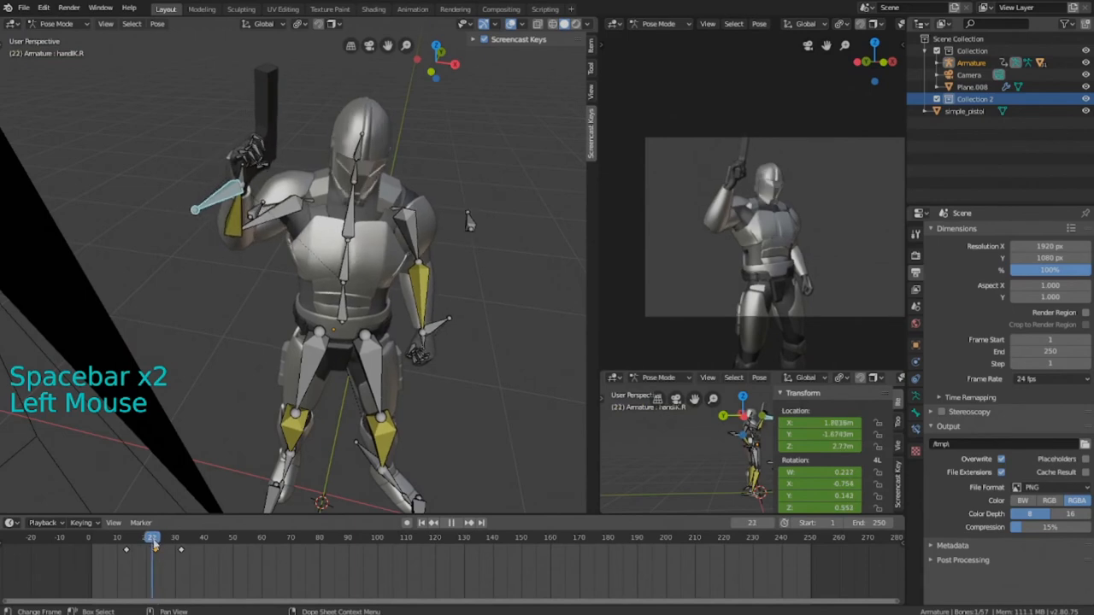
key("a")
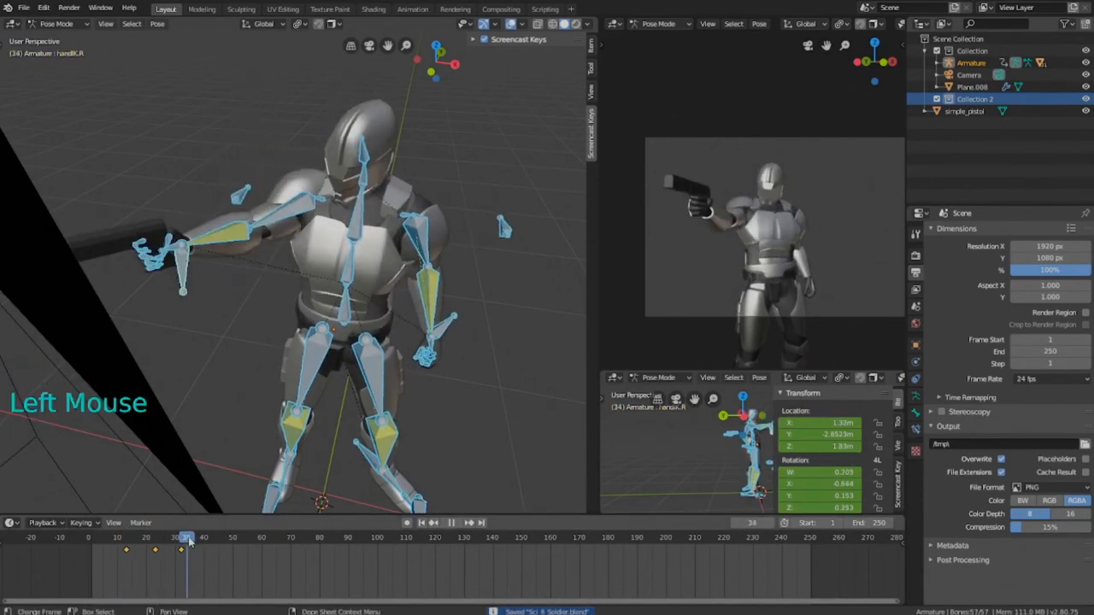
key("space")
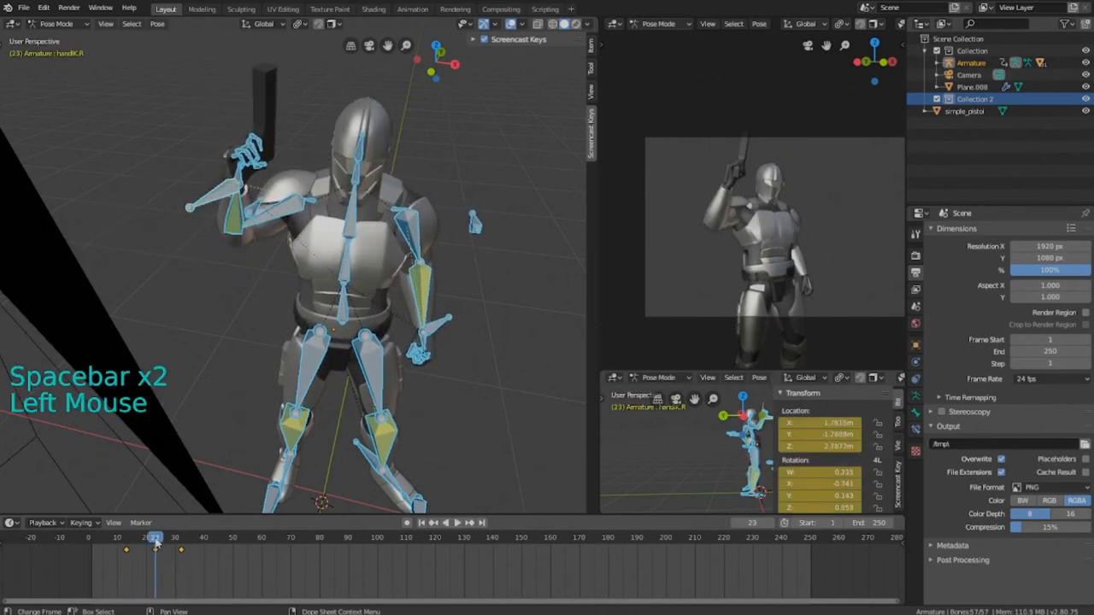
key("ctrl+s")
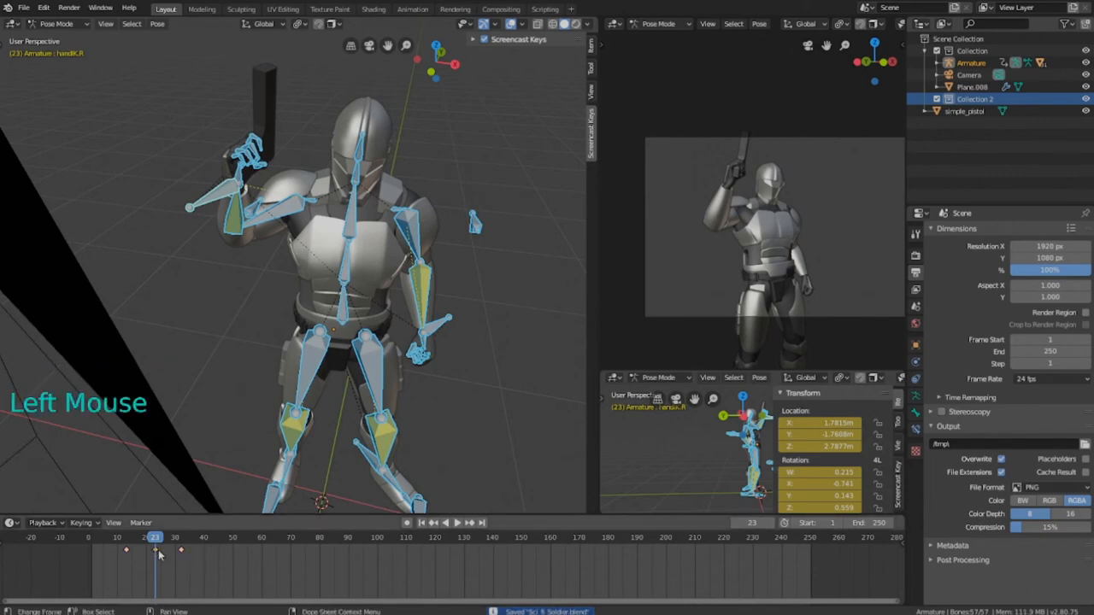
mouse_move(167, 569)
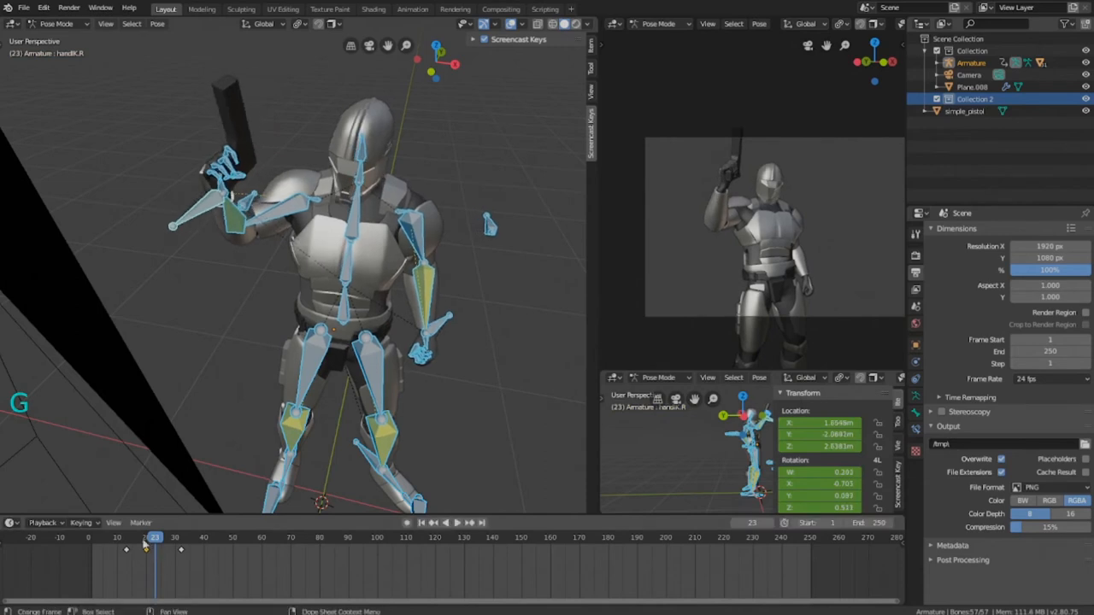
key("space")
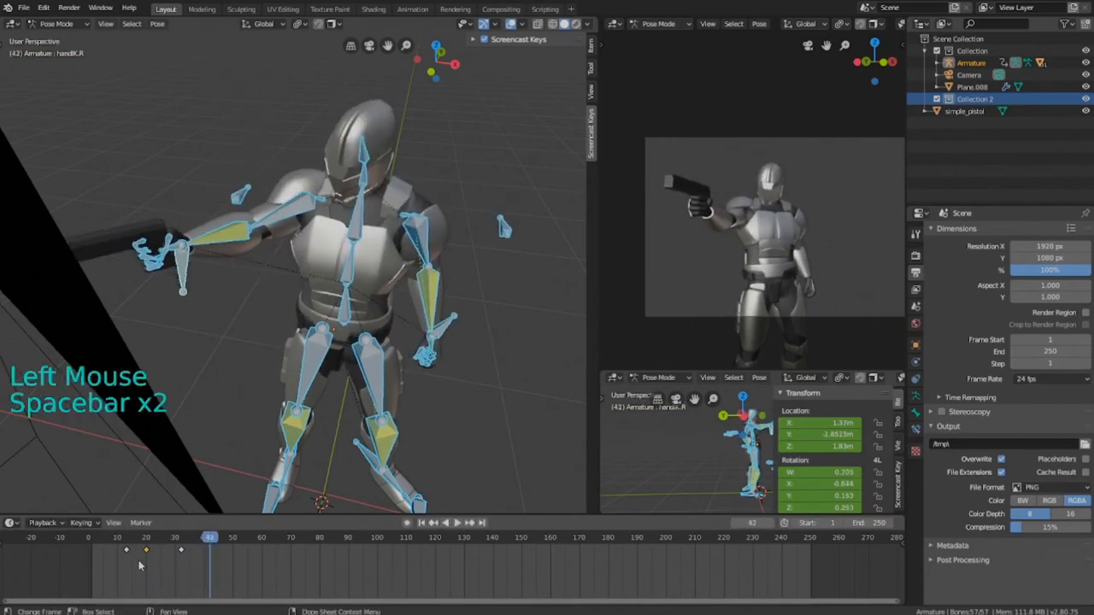
key("space")
type("50")
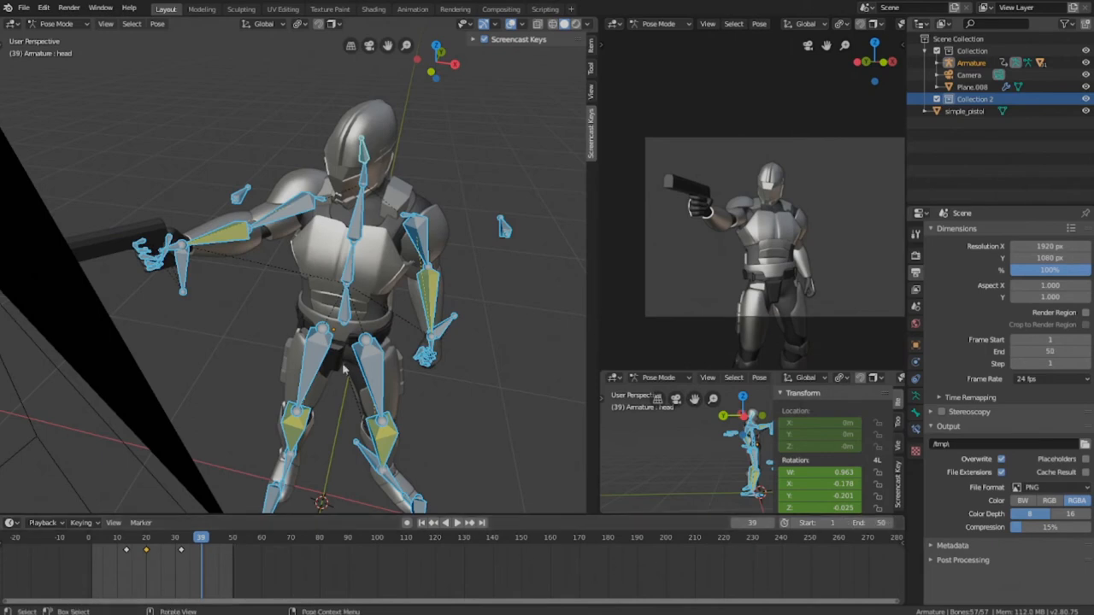
Save with the 50-frame range, return to frame 1 and select all bones.
key("ctrl+s")
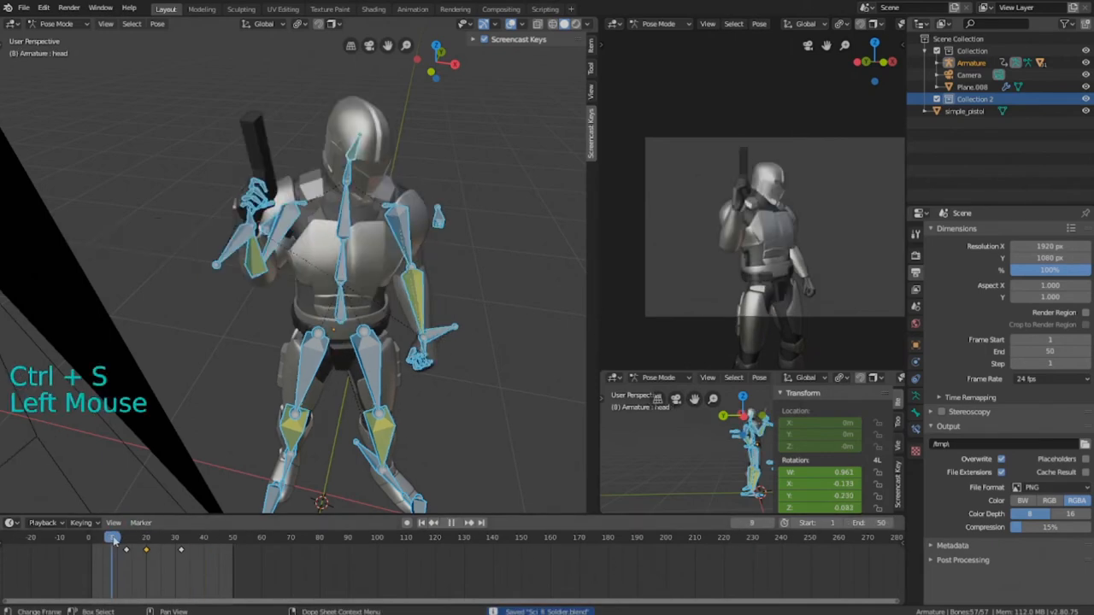
left_click(90, 537)
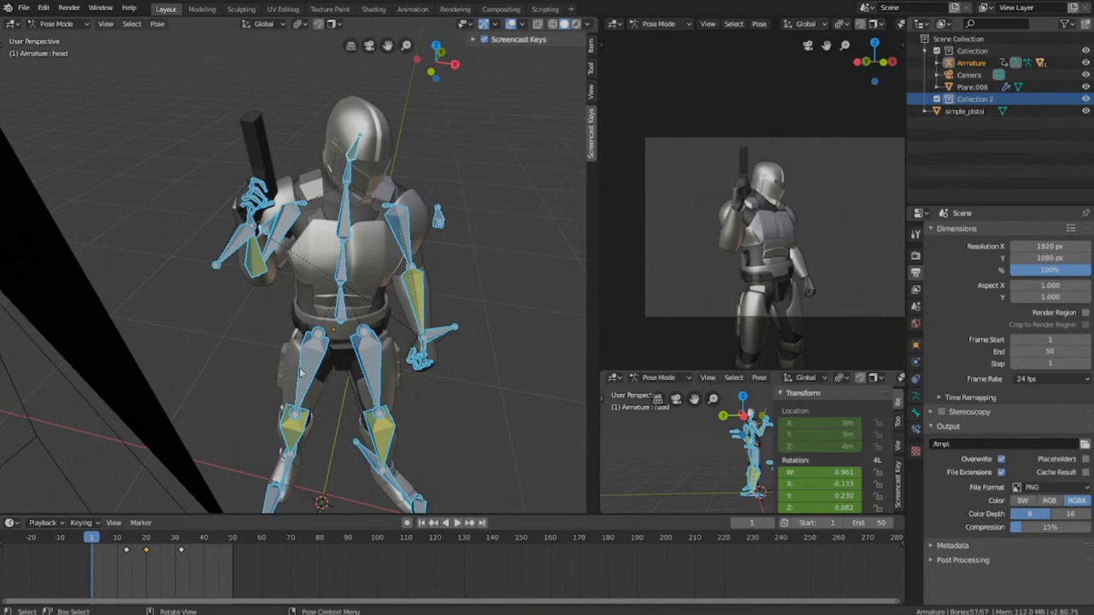
key("a")
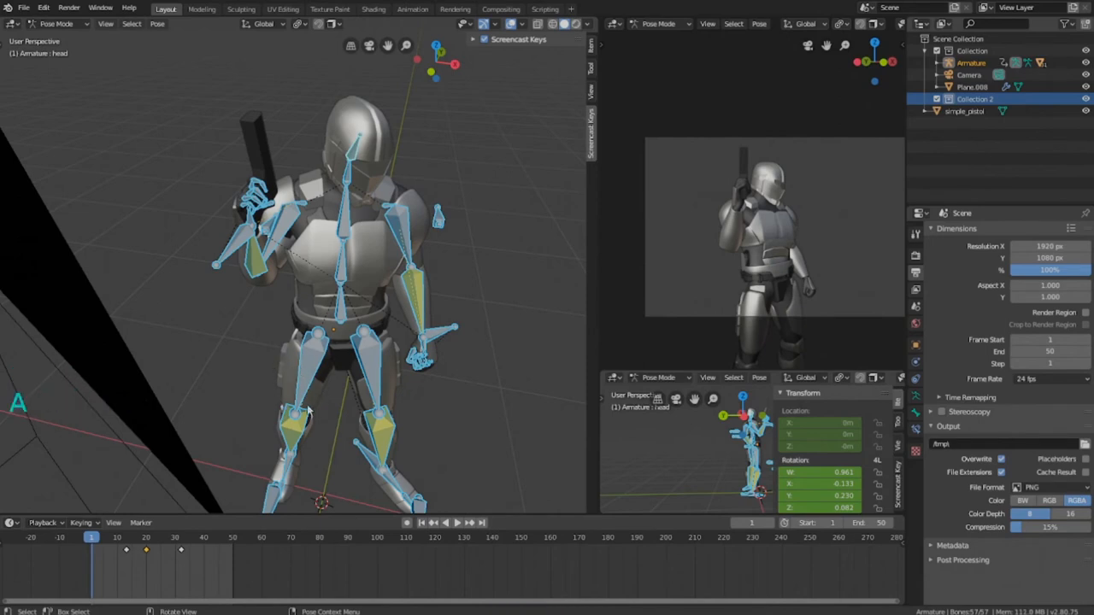
key("ctrl+s")
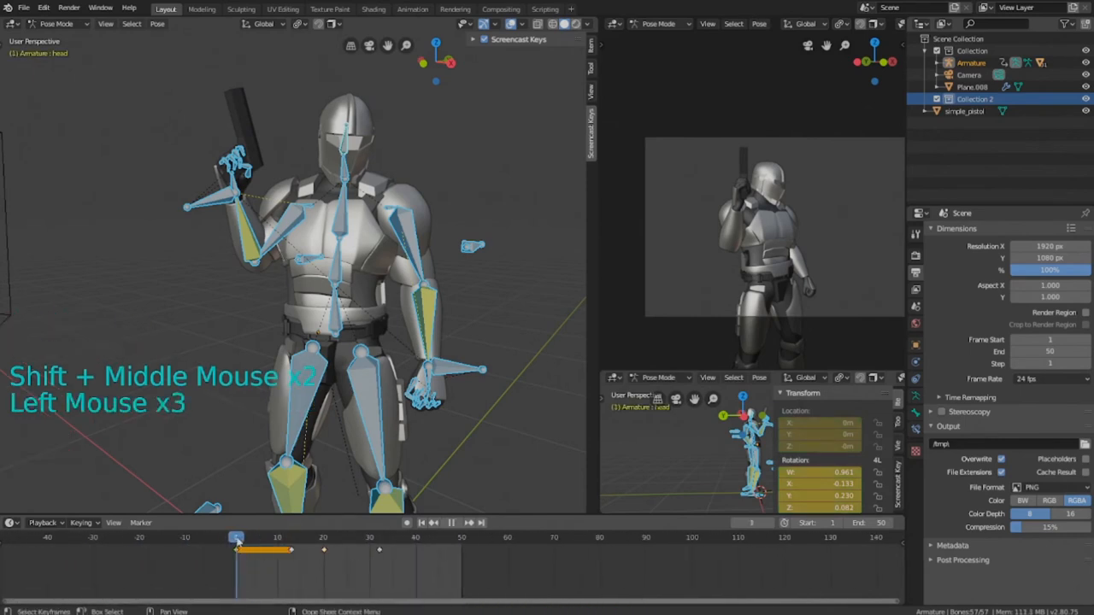
Save the file and settle on frame 13 after checking the pose at the first frames.
left_click(294, 537)
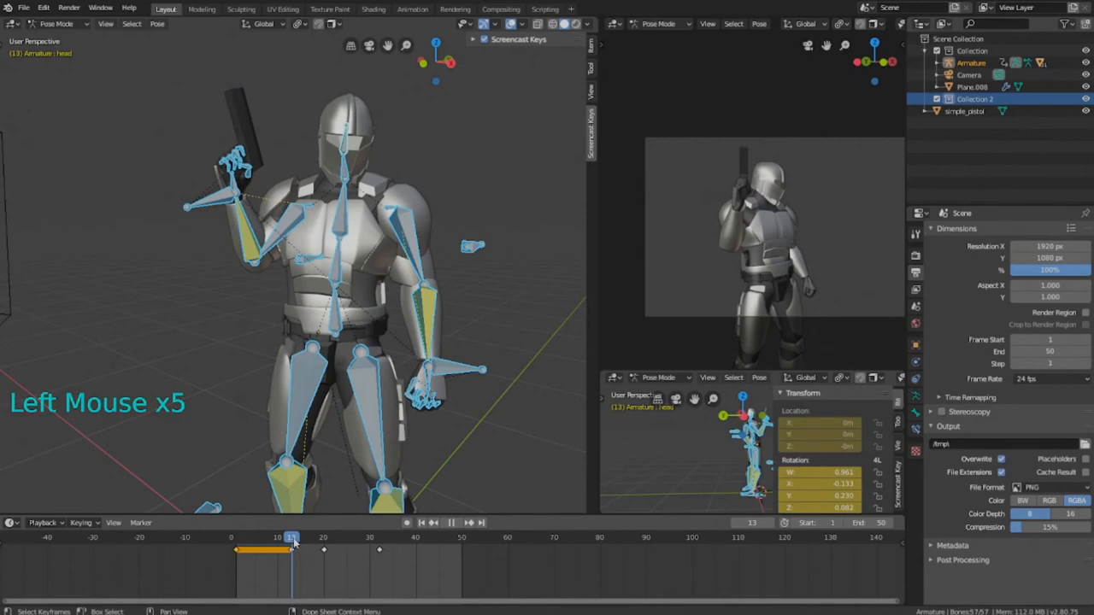
key("ctrl+s")
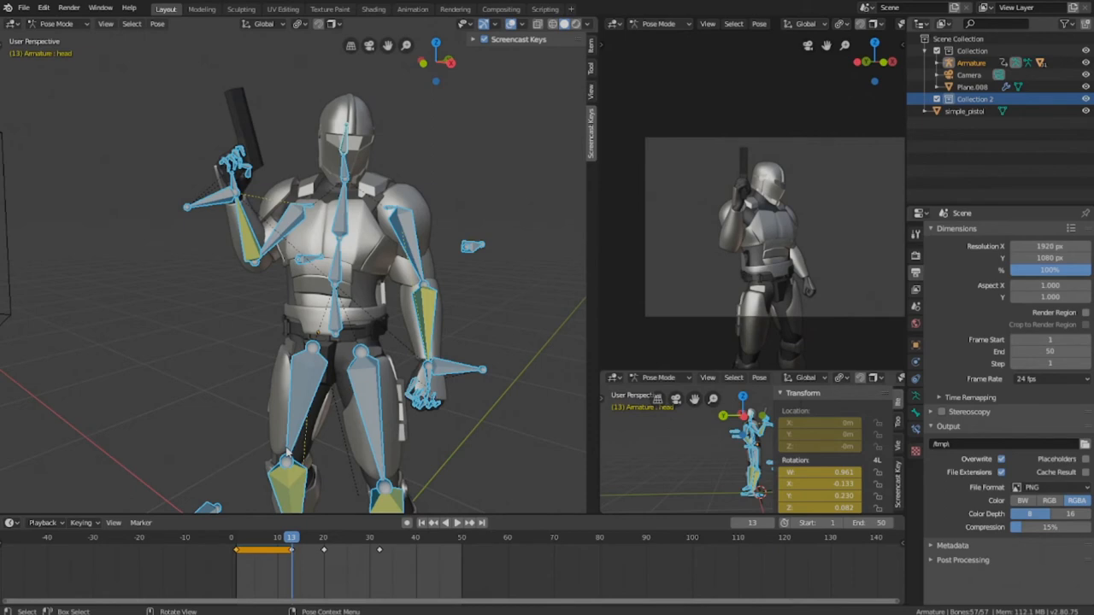
left_click(243, 537)
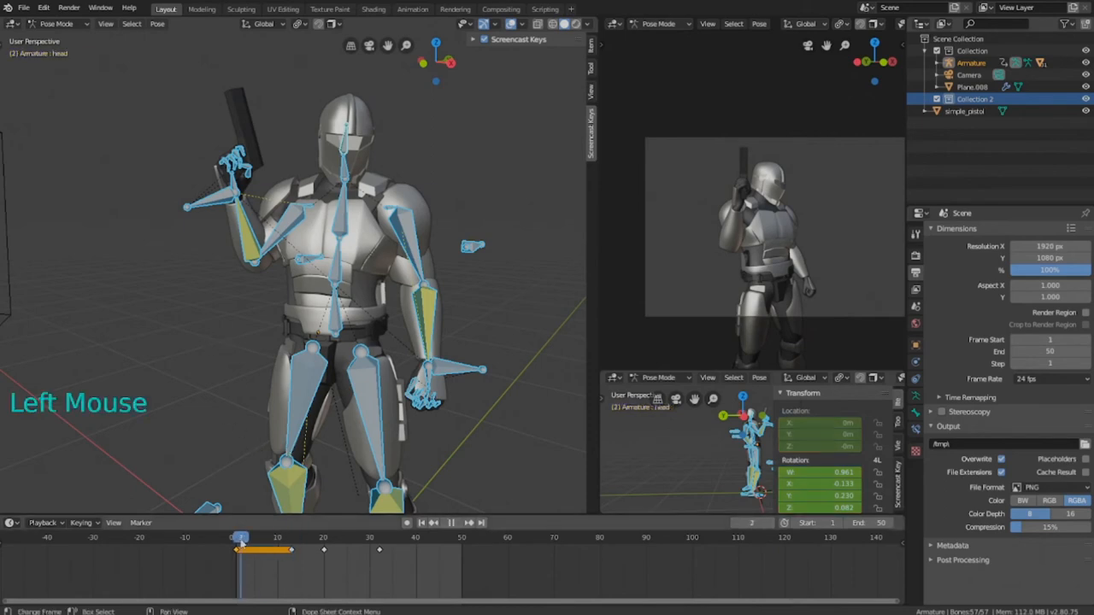
left_click(291, 537)
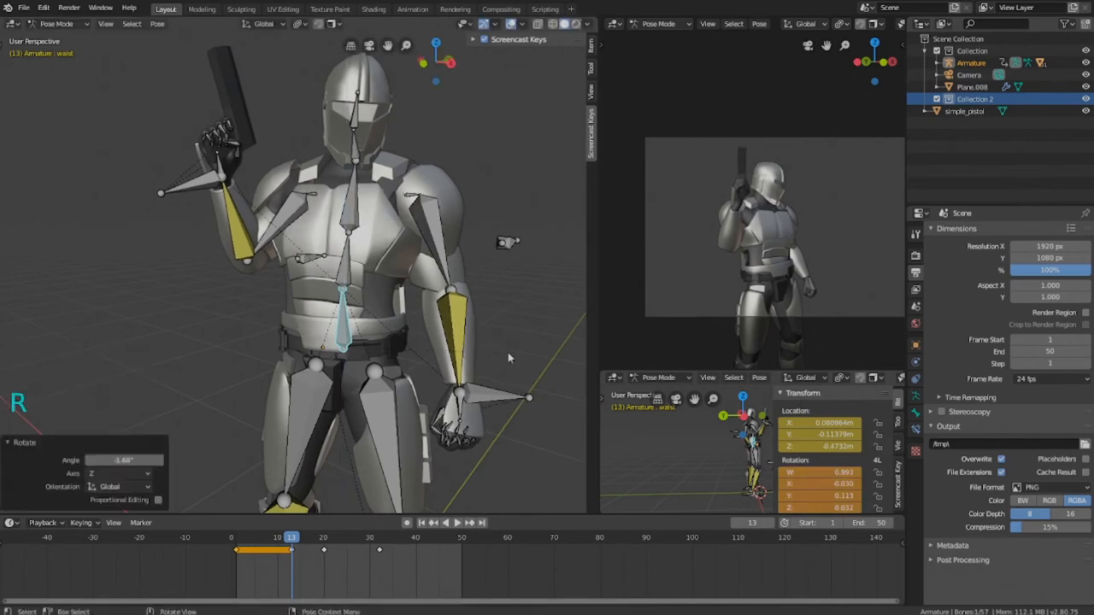
Rotate the selected bones slightly for the breakdown pose, then play back from the start.
key("r")
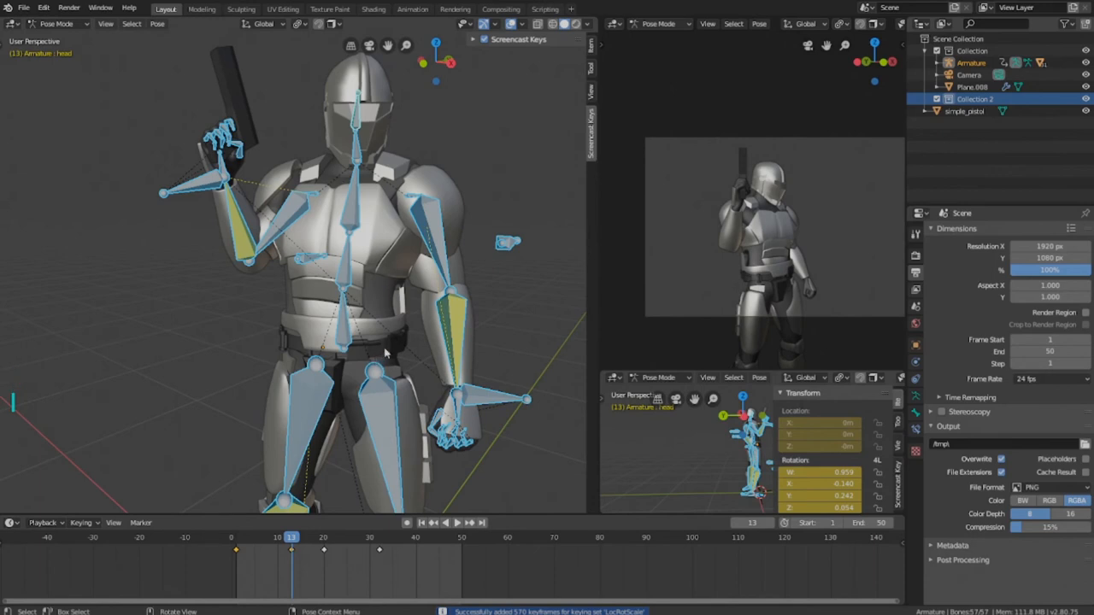
left_click(407, 523)
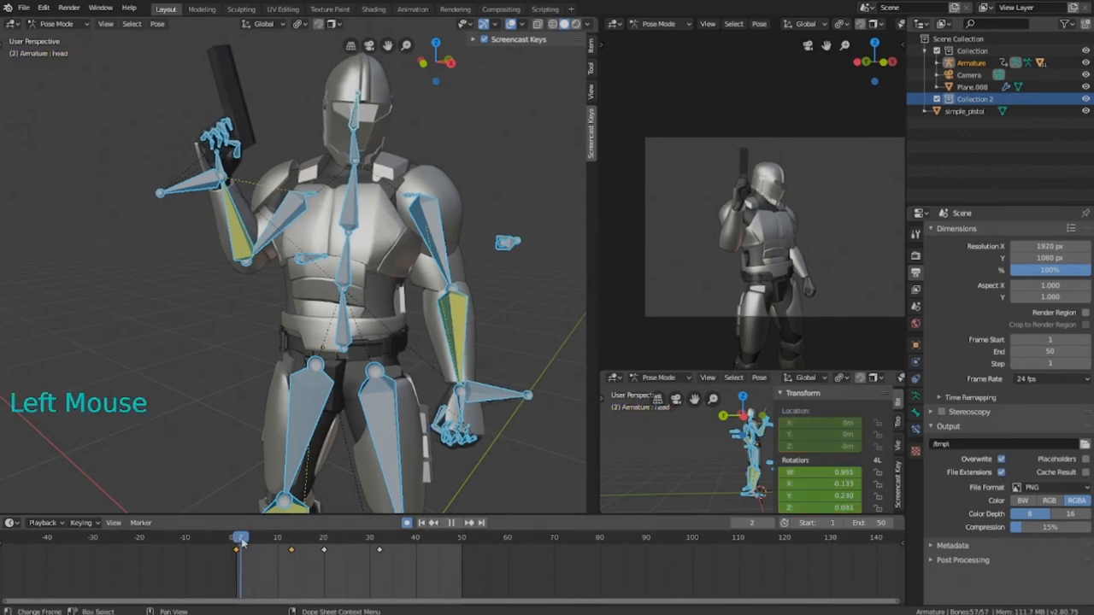
key("space")
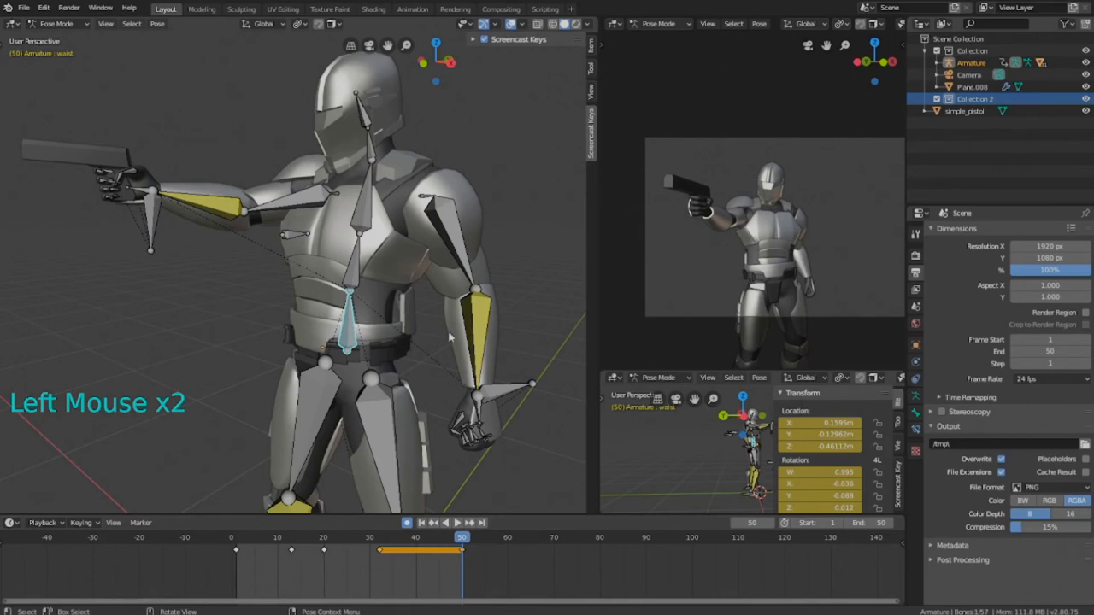
At frame 50, the forward-aim hold, select all of the character's bones.
key("r")
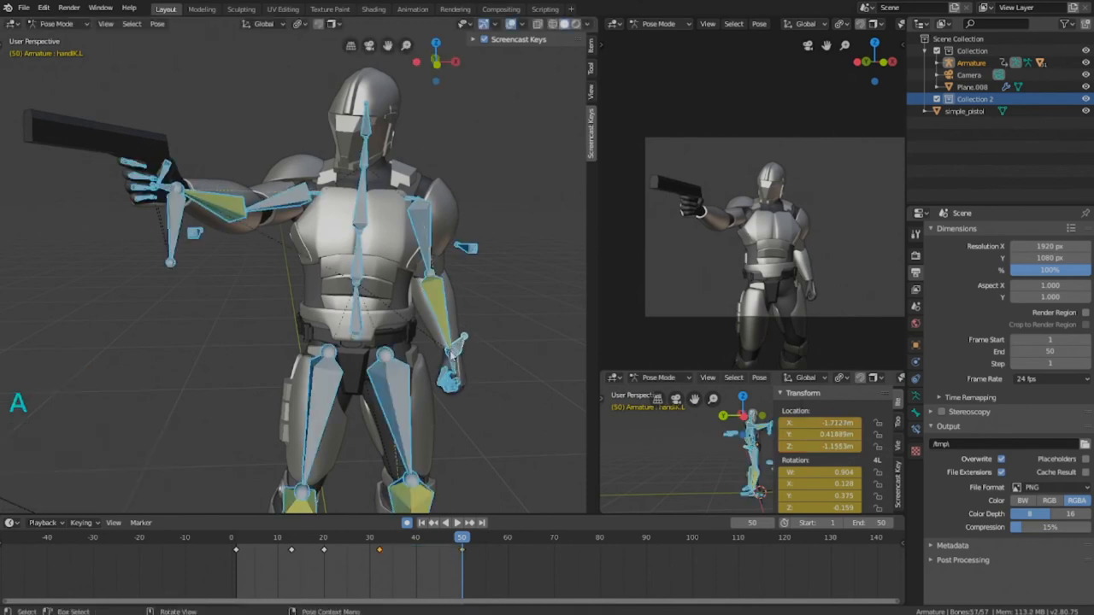
key("space")
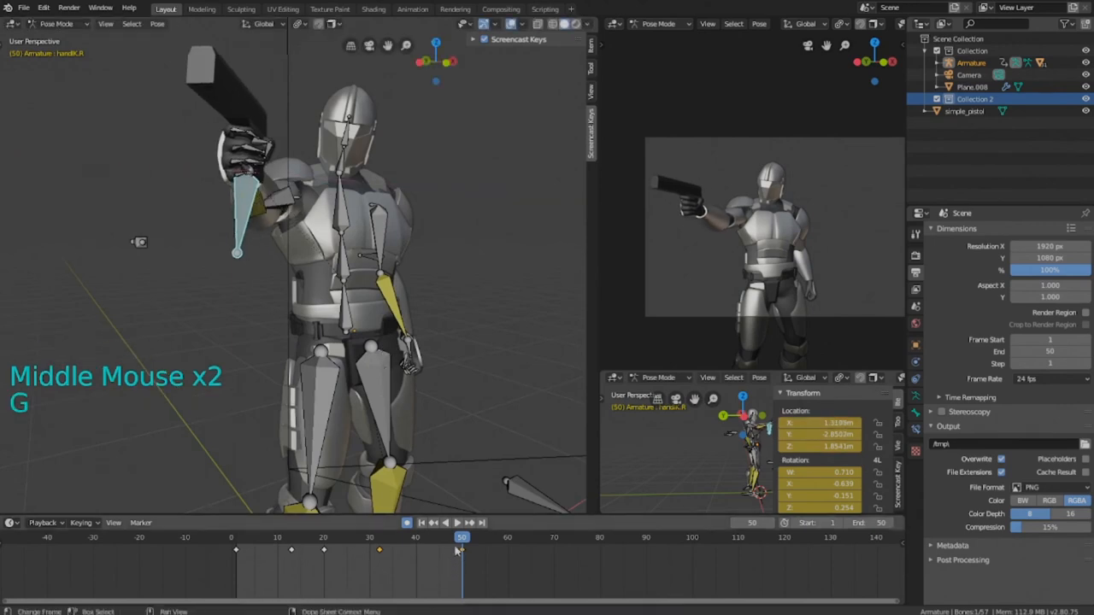
Nudge the gun hand bone's position at frame 50.
key("g")
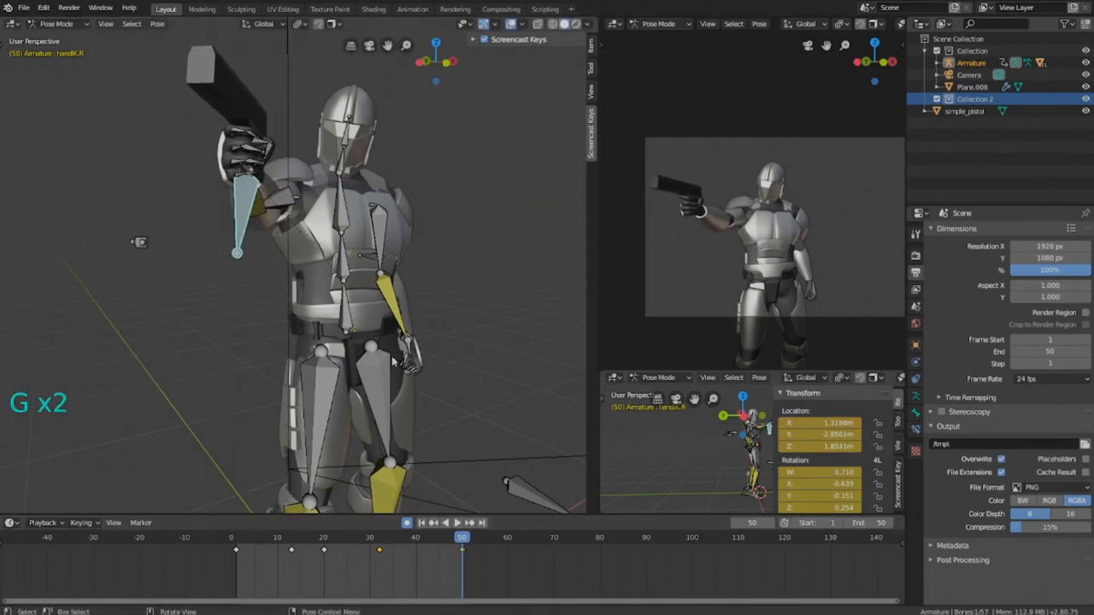
key("a")
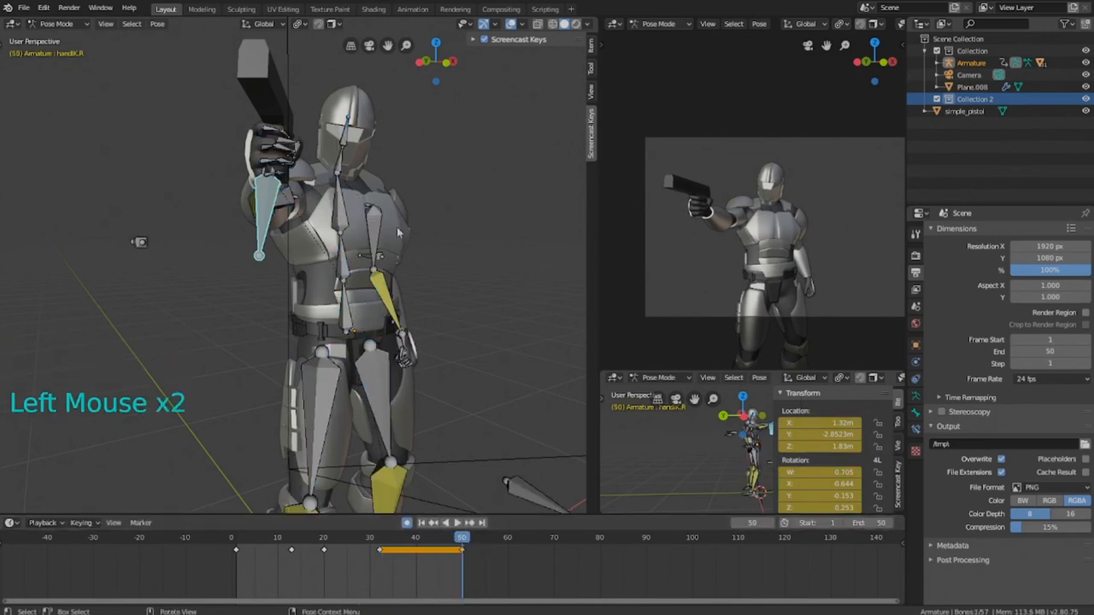
key("g")
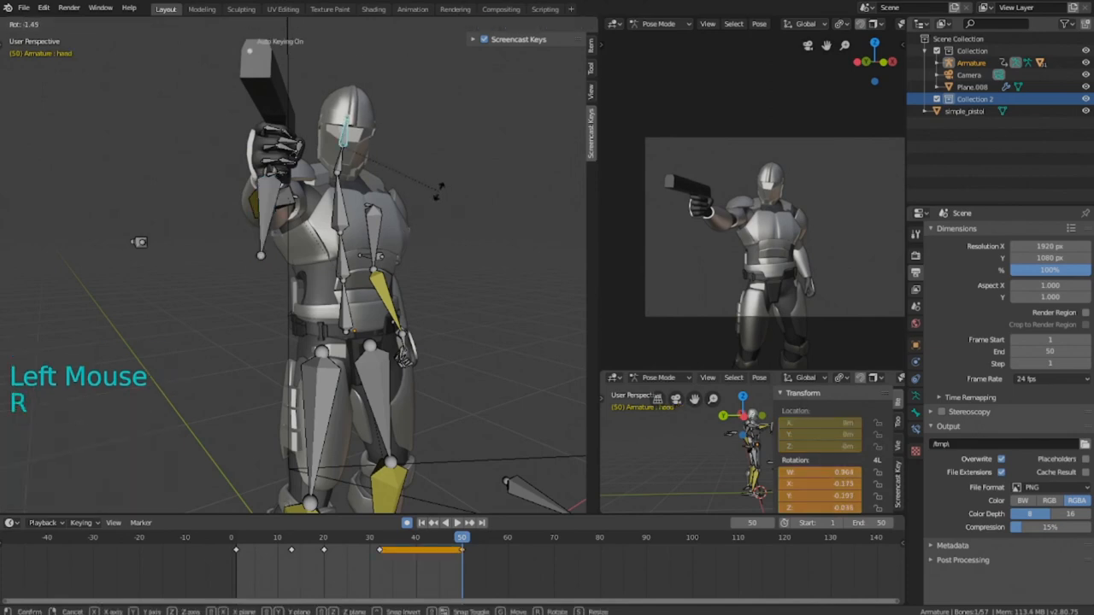
Rotate two bones slightly for a subtle variation in the hold.
key("r")
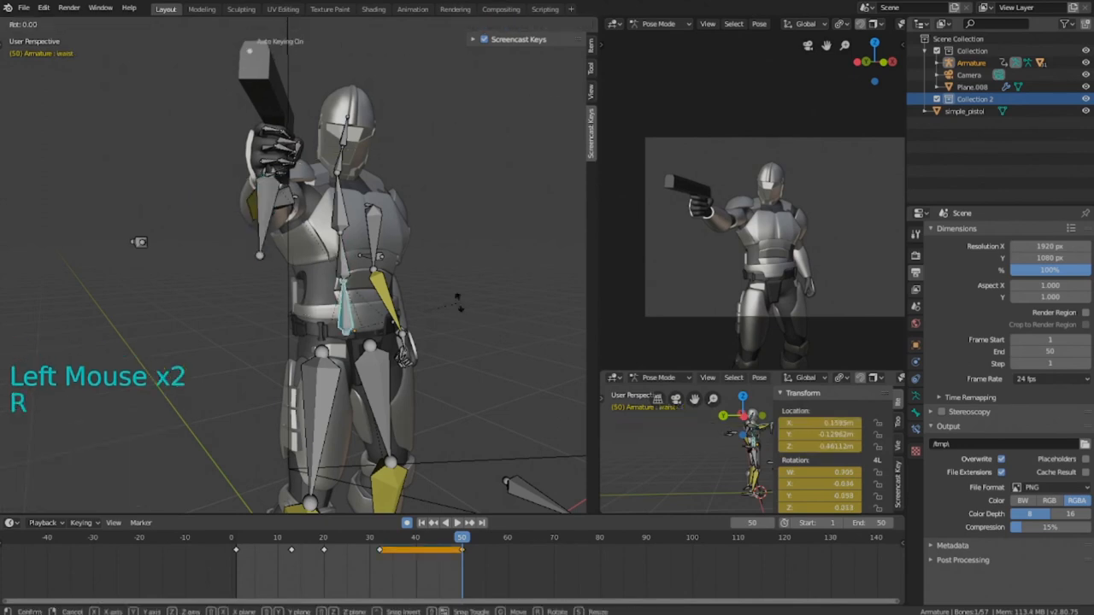
key("r")
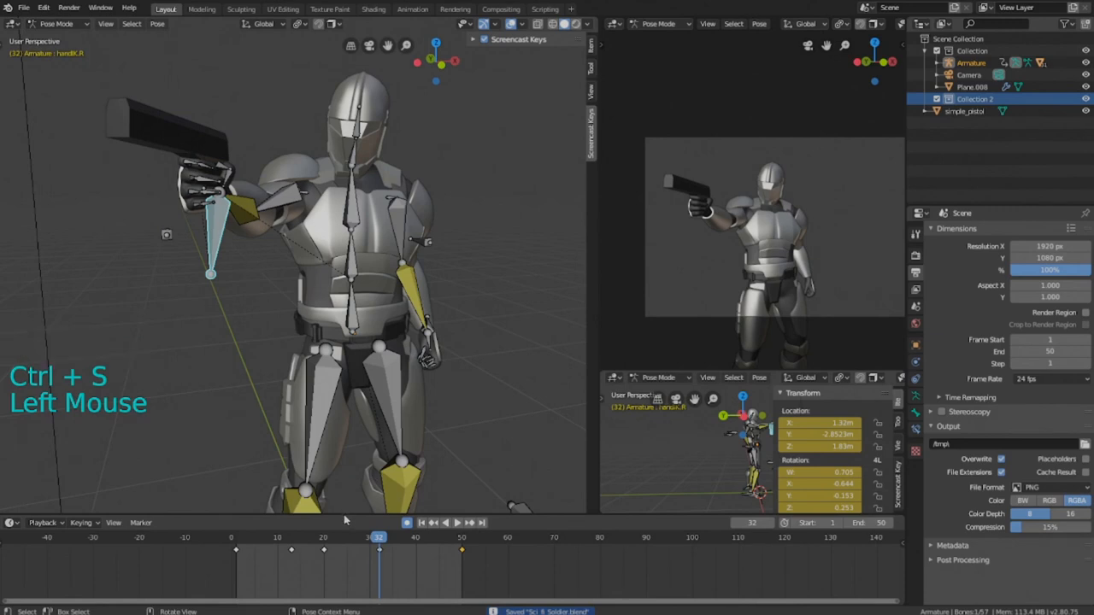
Keyframe the adjusted hand pose around frame 14, play it back and save the file.
left_click(362, 537)
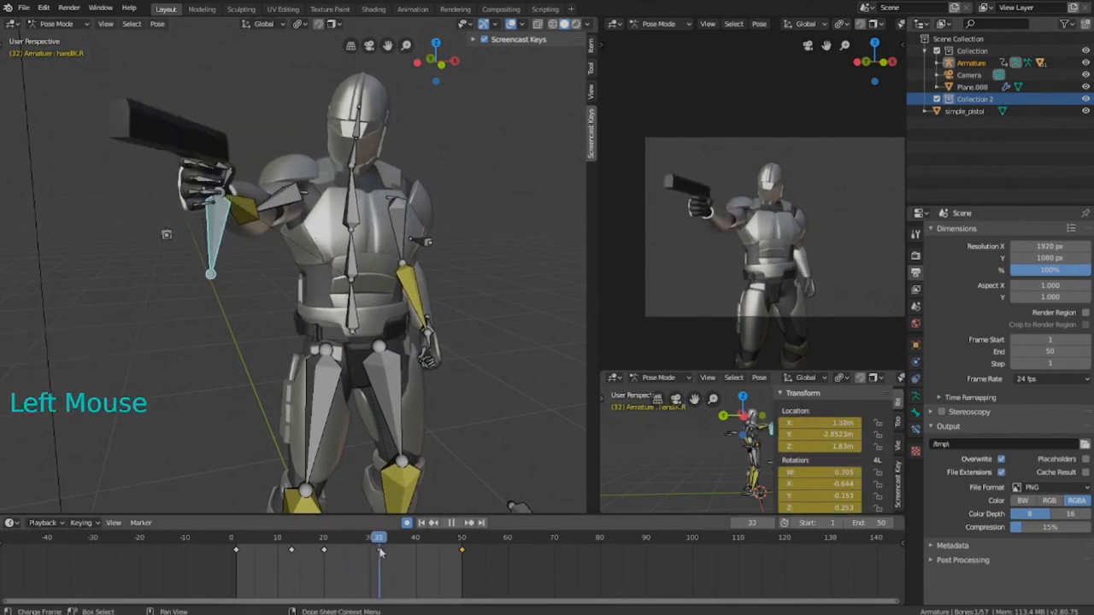
left_click(374, 537)
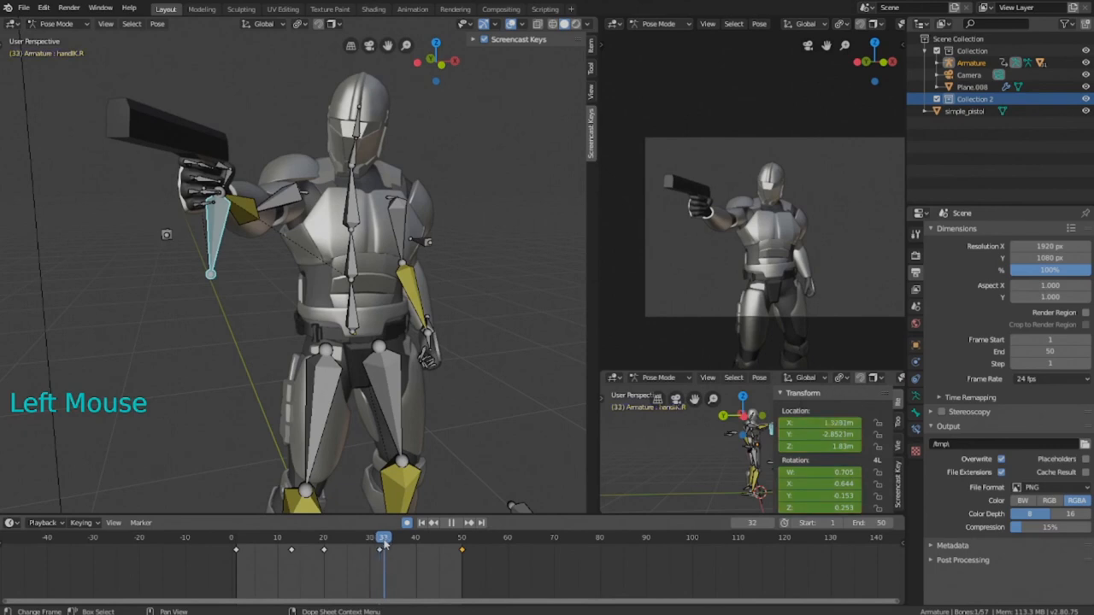
key("space")
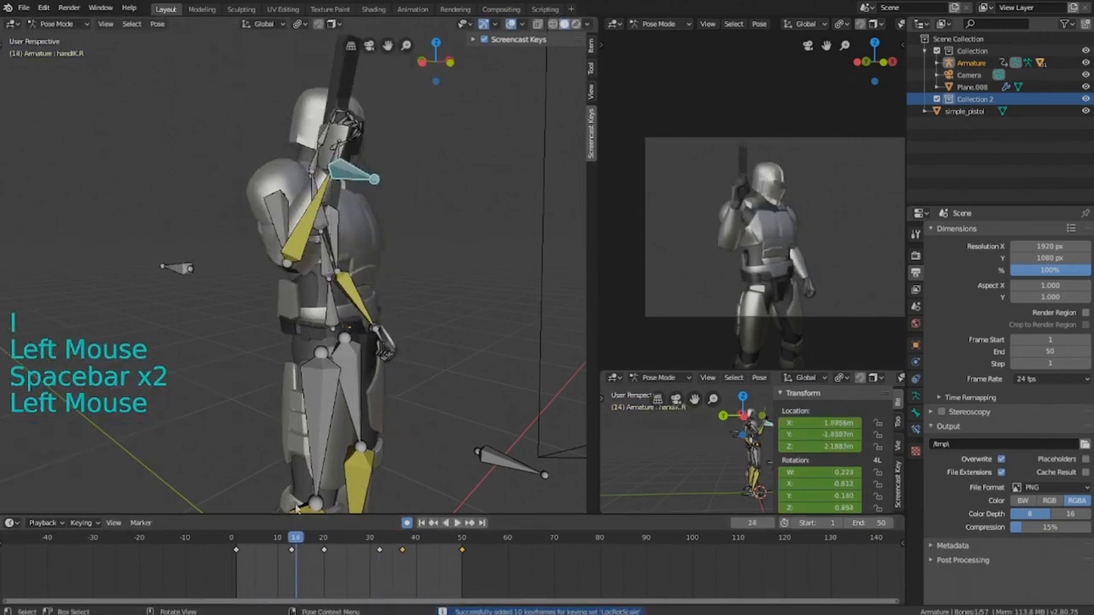
key("space")
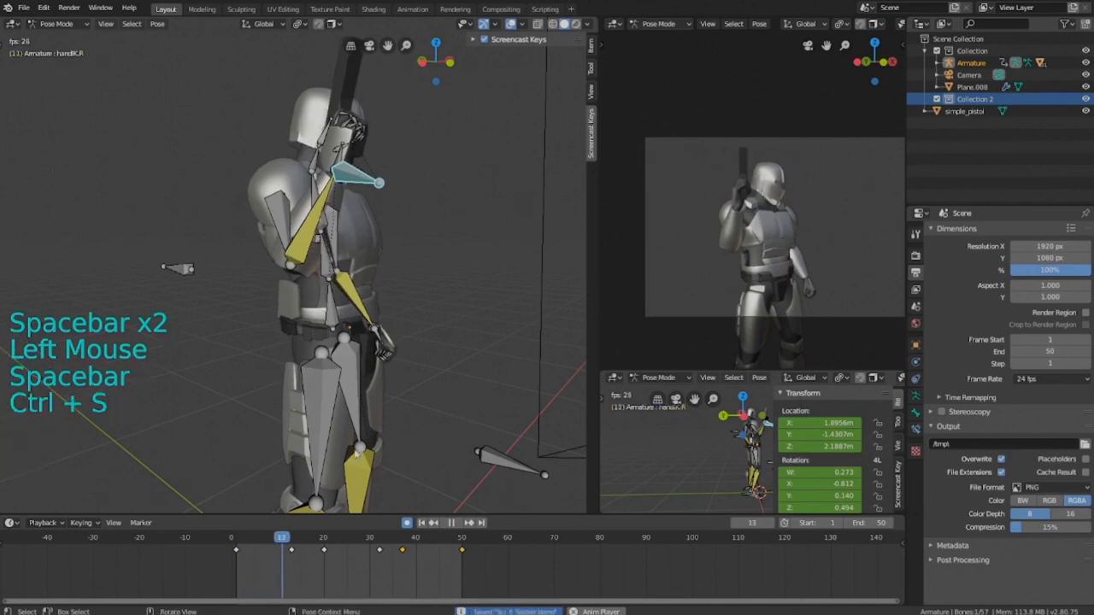
key("space")
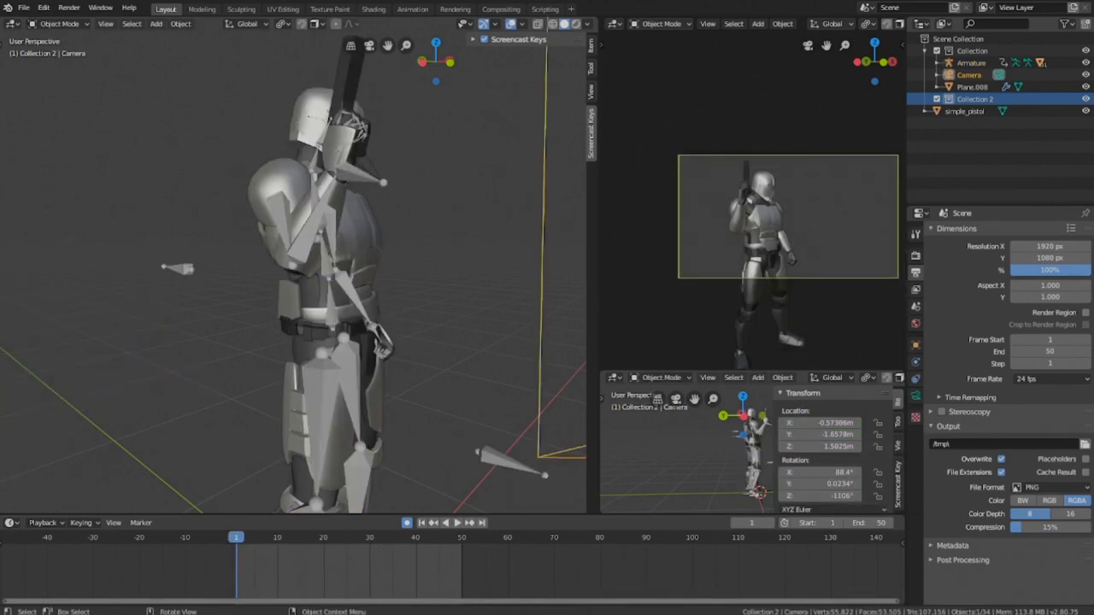
Reposition the camera, keyframe its location and rotation at frame 50, and preview the move.
scroll("down", 3)
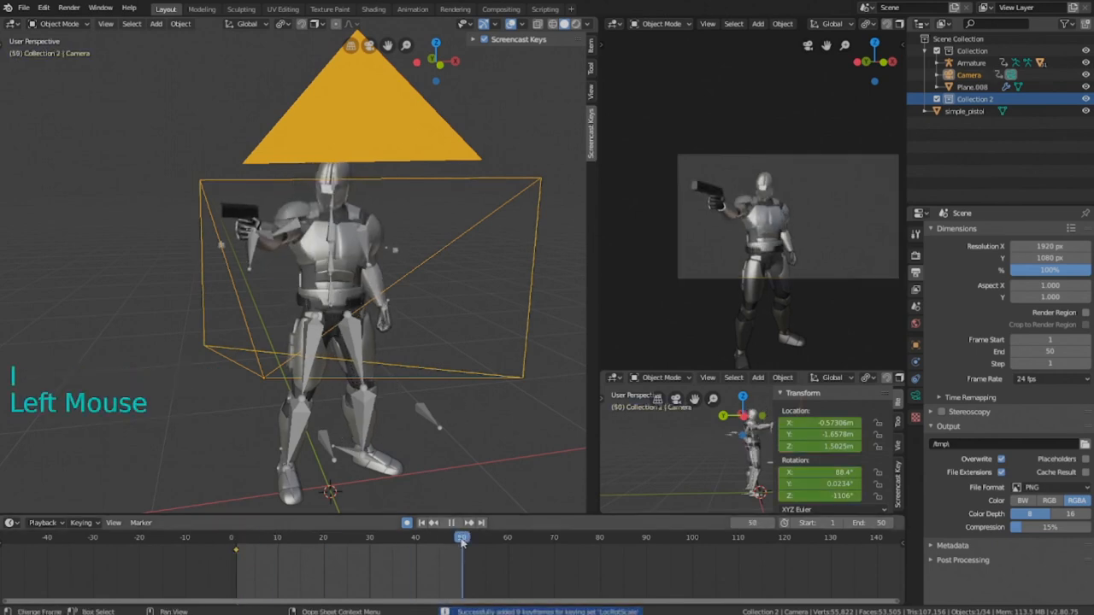
key("g")
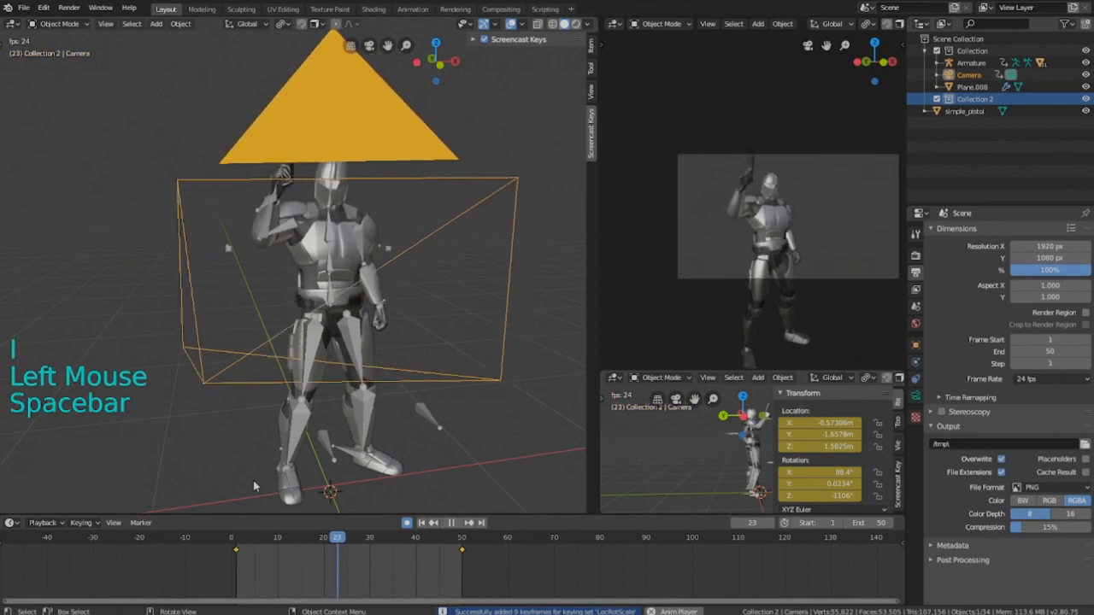
key("space")
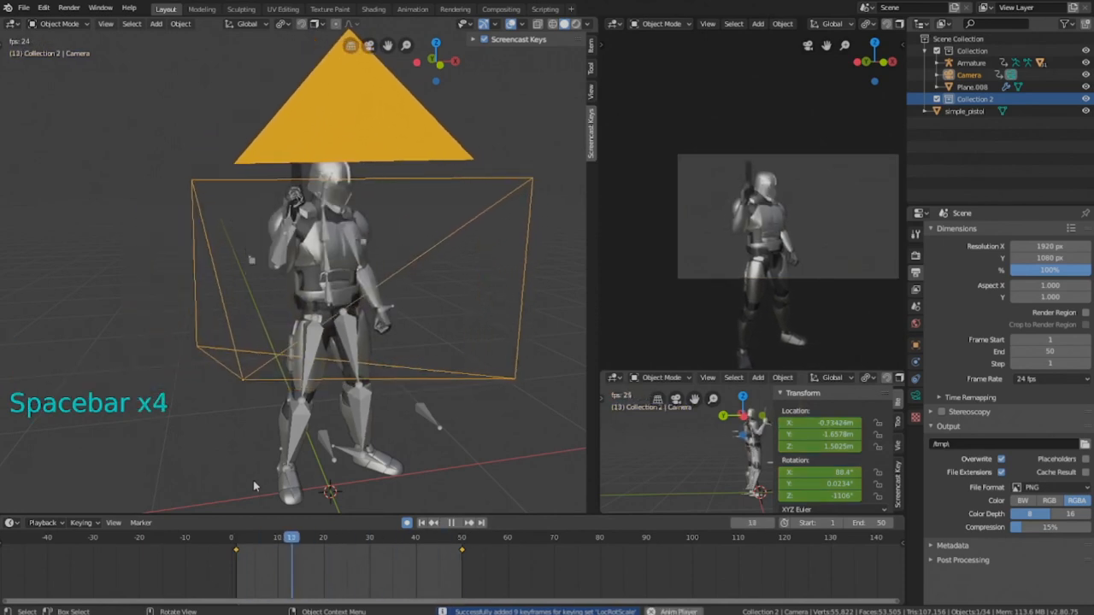